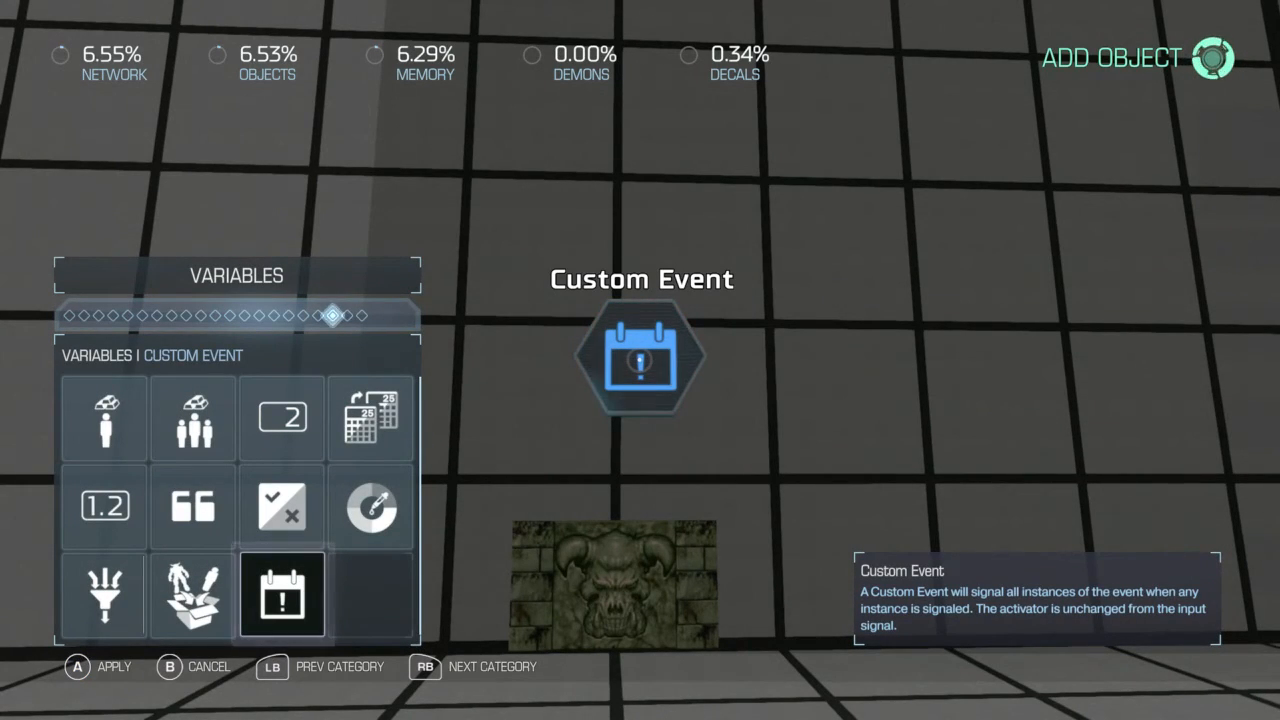
Place a Custom Event in the room and wire a Player Input module into the spawn logic
key("RB")
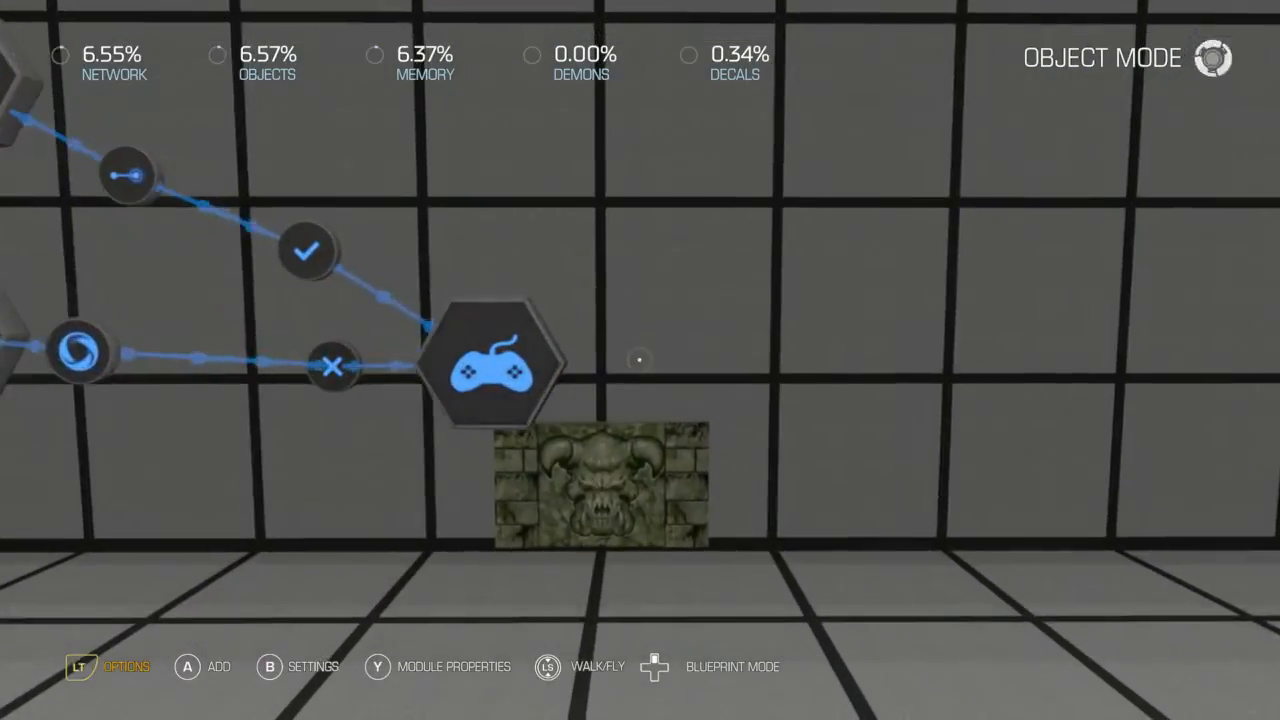
Add an Integer variable and make Player Input's On Pressed (Taunt 1) drive Add (Integer) on it
left_click(500, 364)
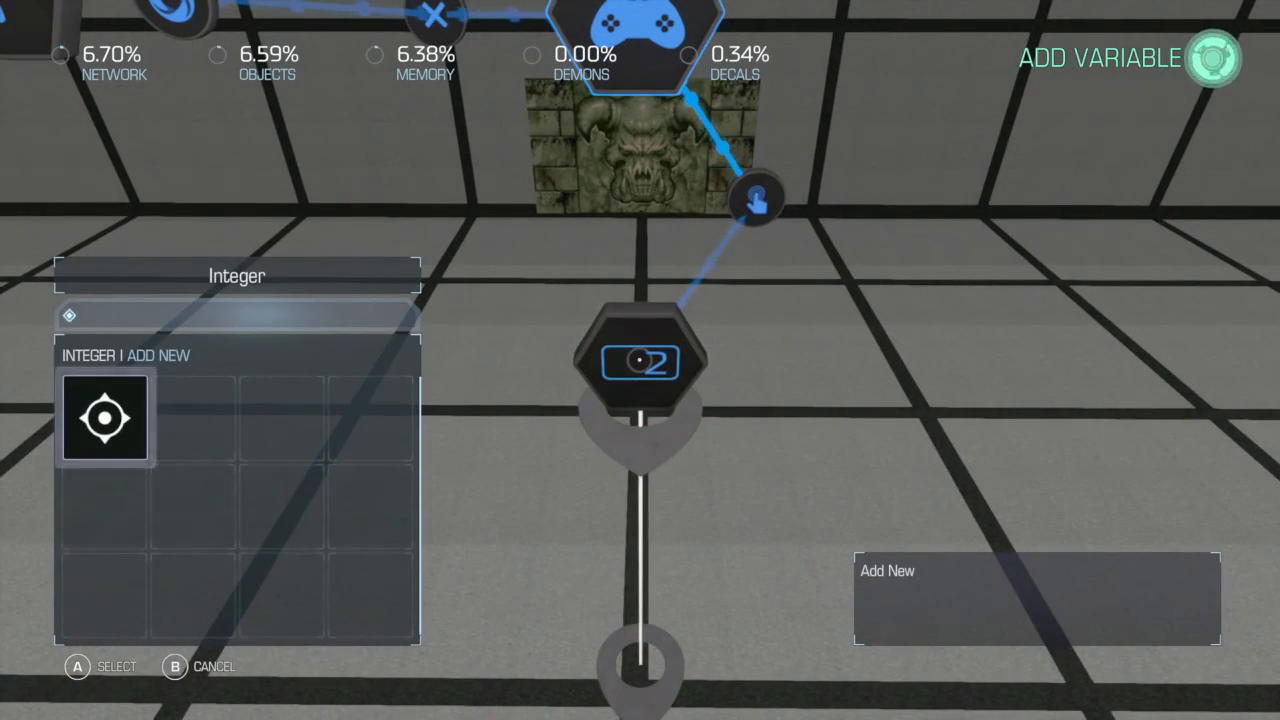
left_click(104, 430)
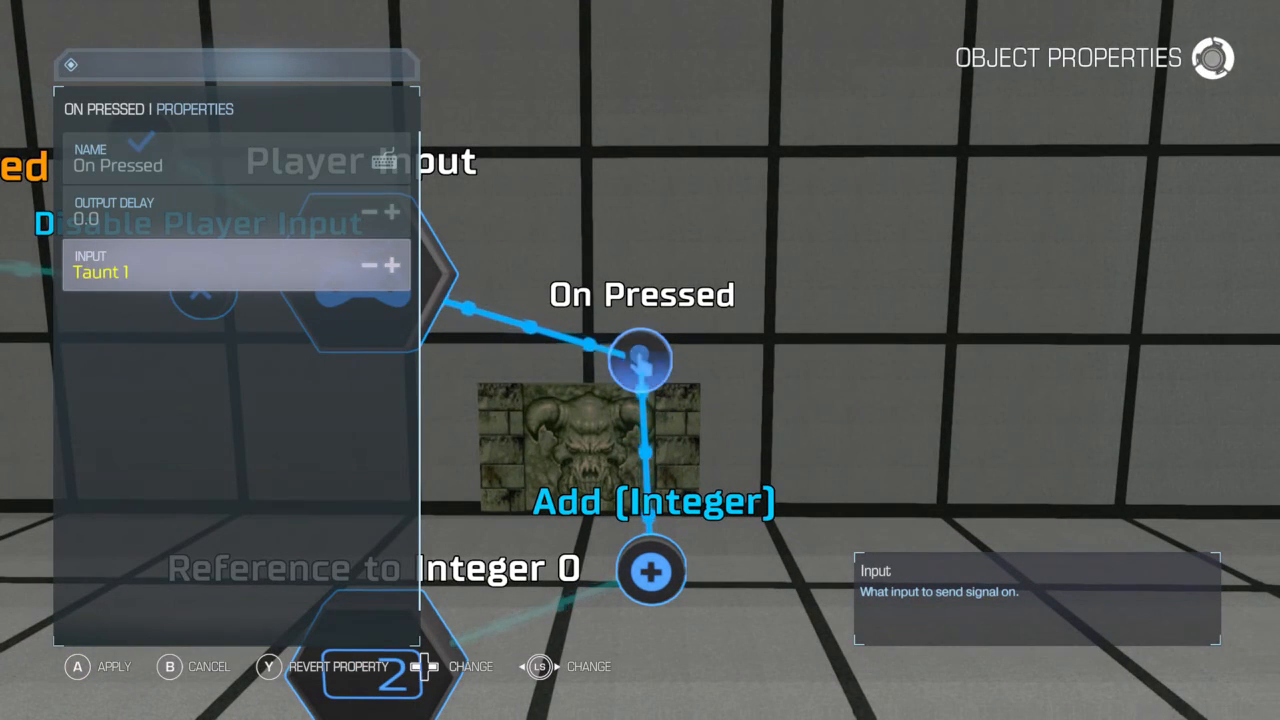
key("B")
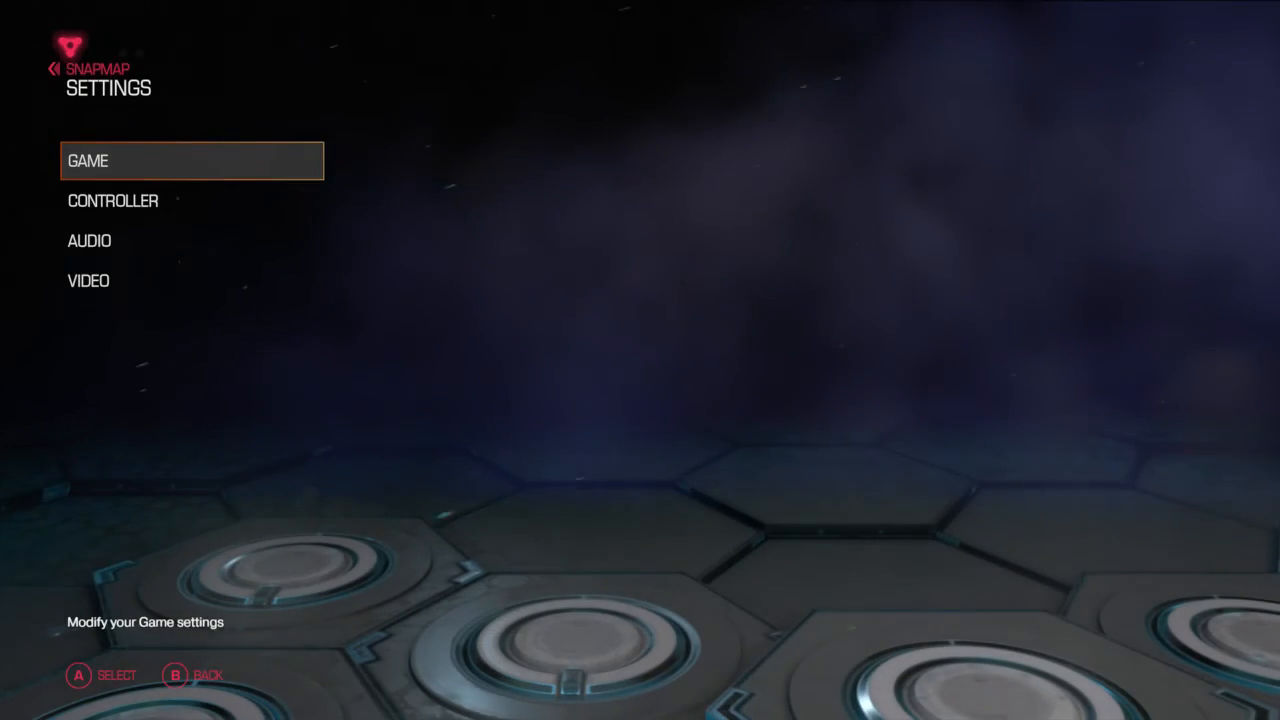
Connect a second On Pressed output to Subtract (Integer) on the same integer reference
left_click(112, 200)
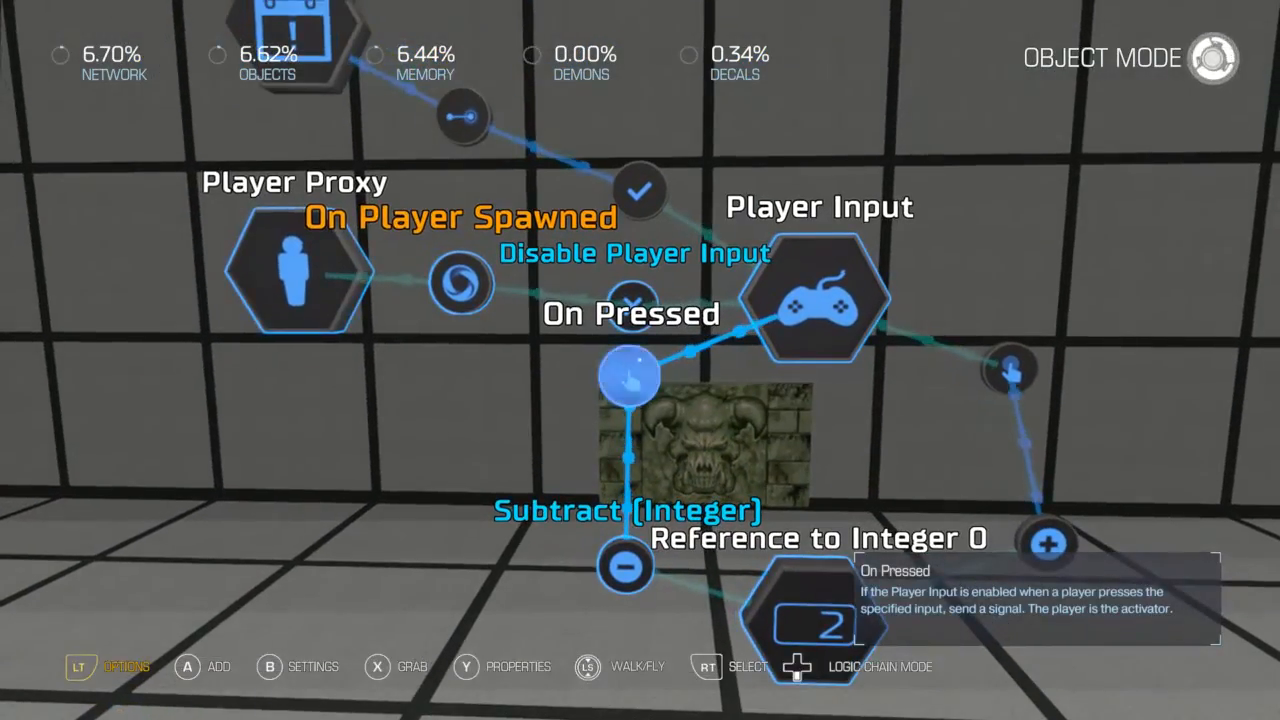
left_click(632, 380)
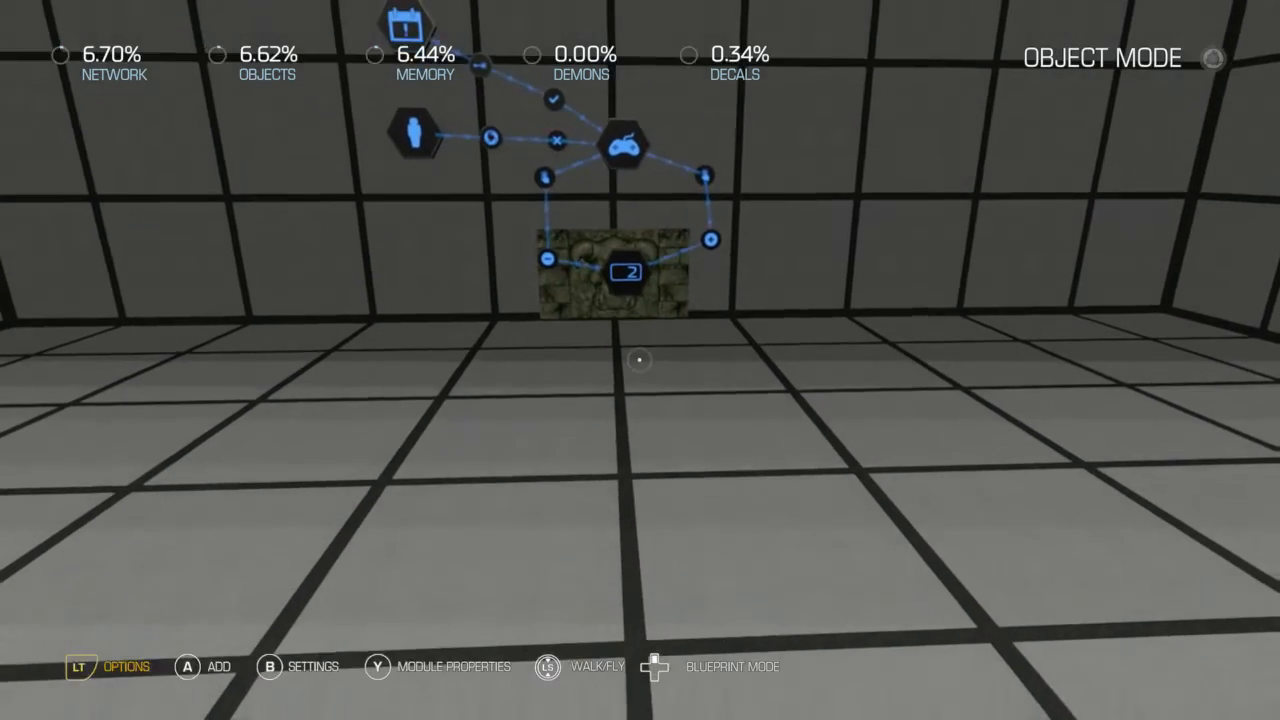
Add a Box Trigger from the object list and bring up its Size properties
left_click(190, 668)
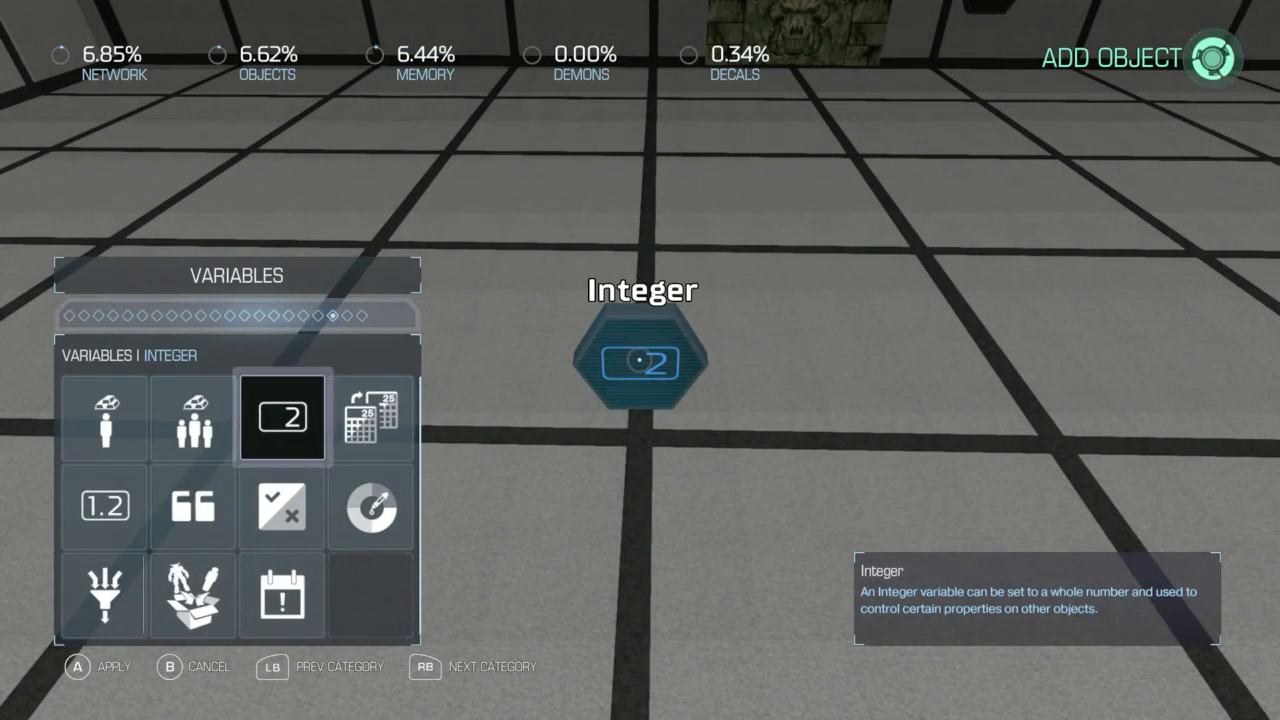
key("RB")
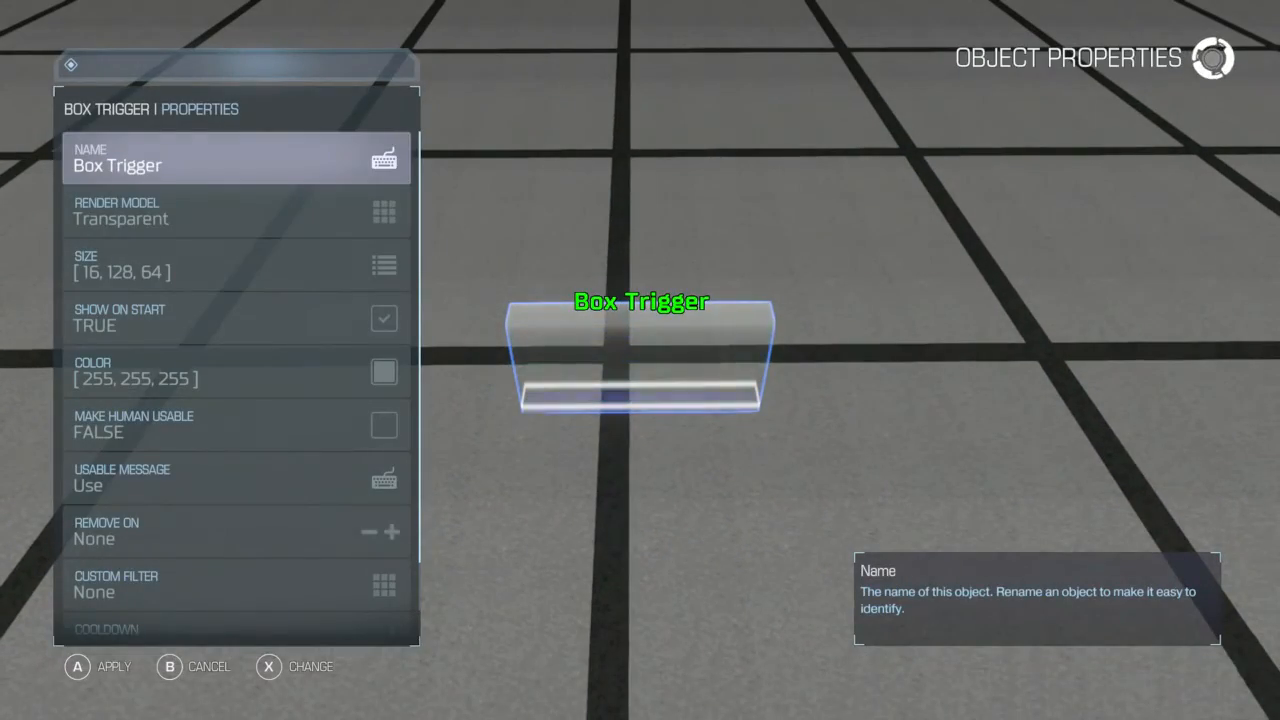
left_click(236, 264)
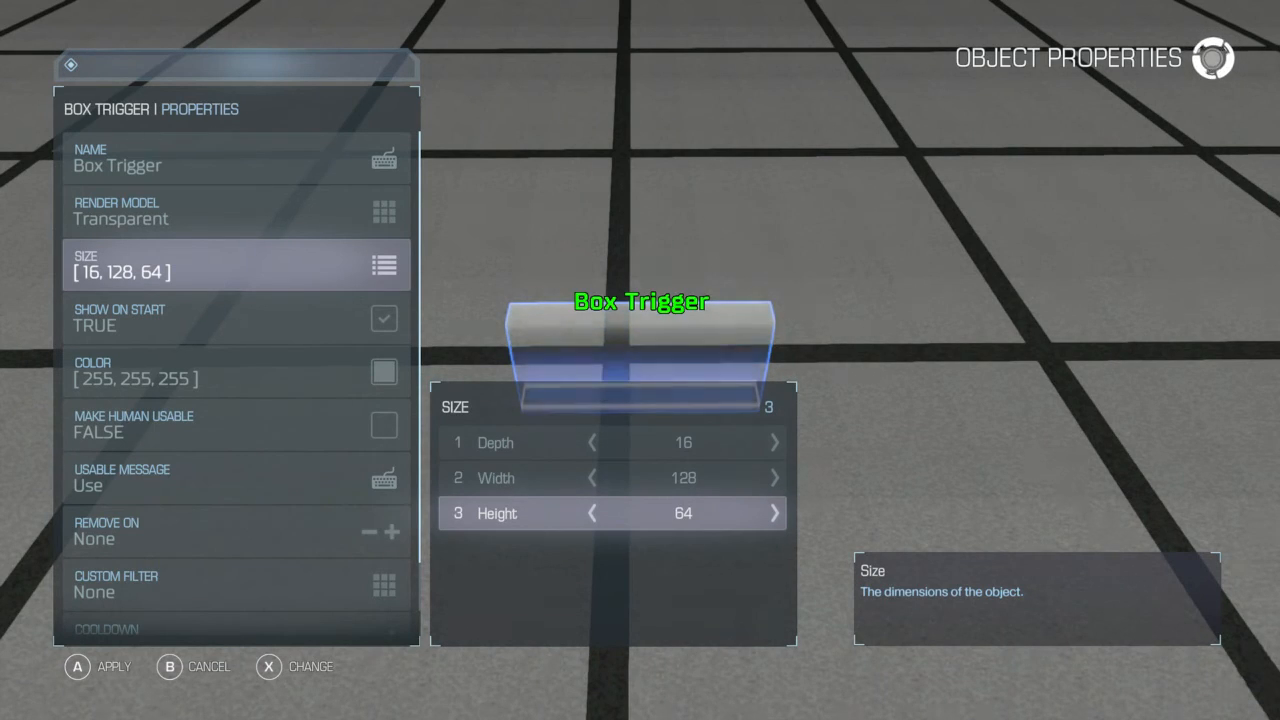
Resize the Box Trigger to height 128 and width 154 (16 × 154 × 128)
left_click(774, 512)
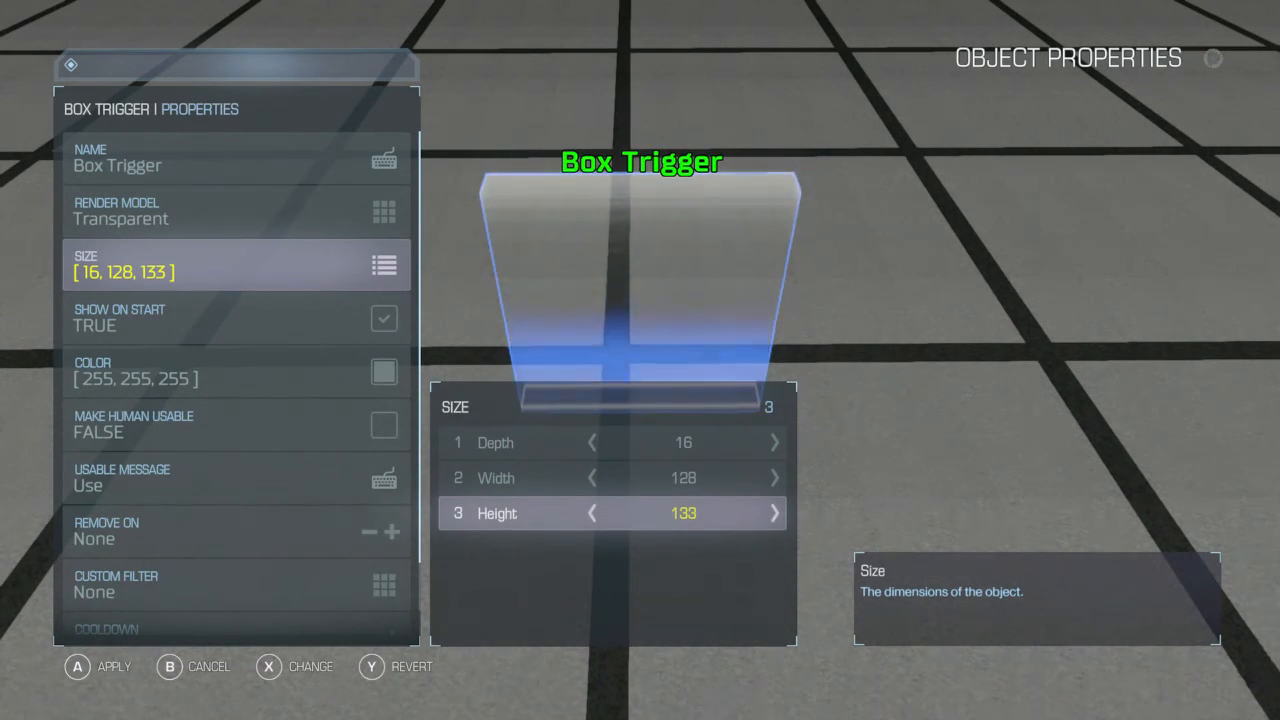
left_click(592, 512)
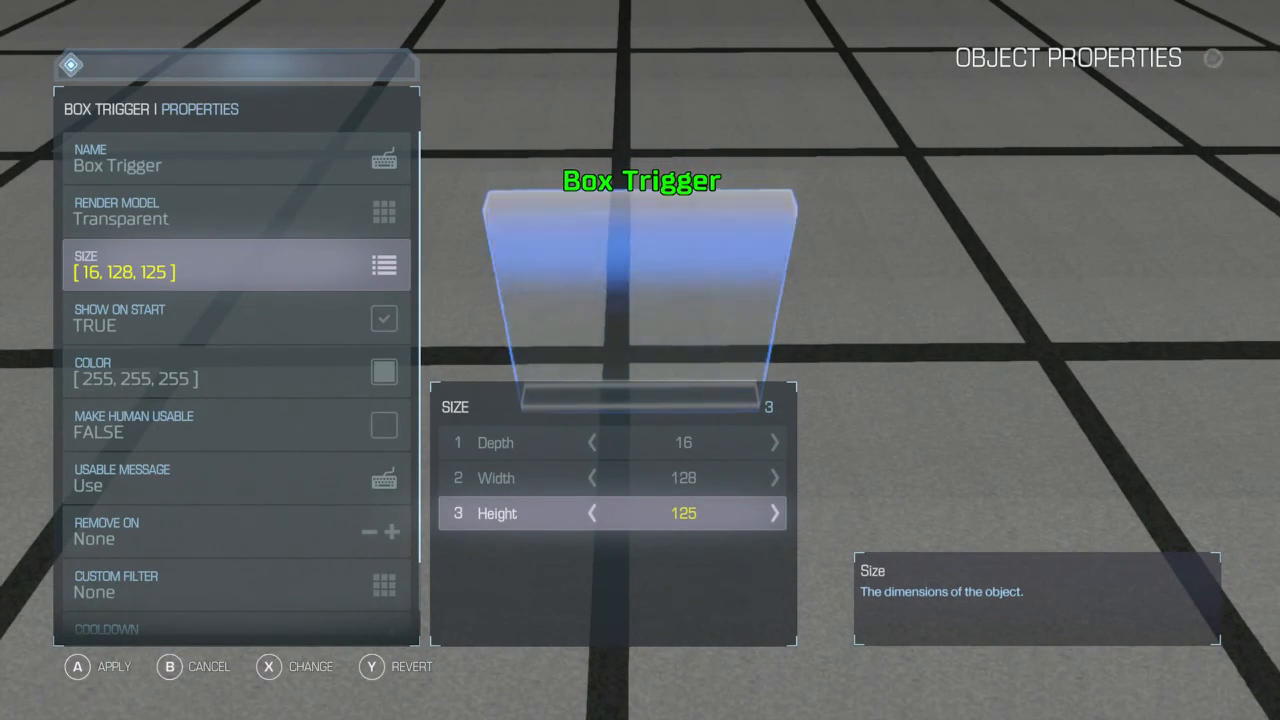
left_click(774, 512)
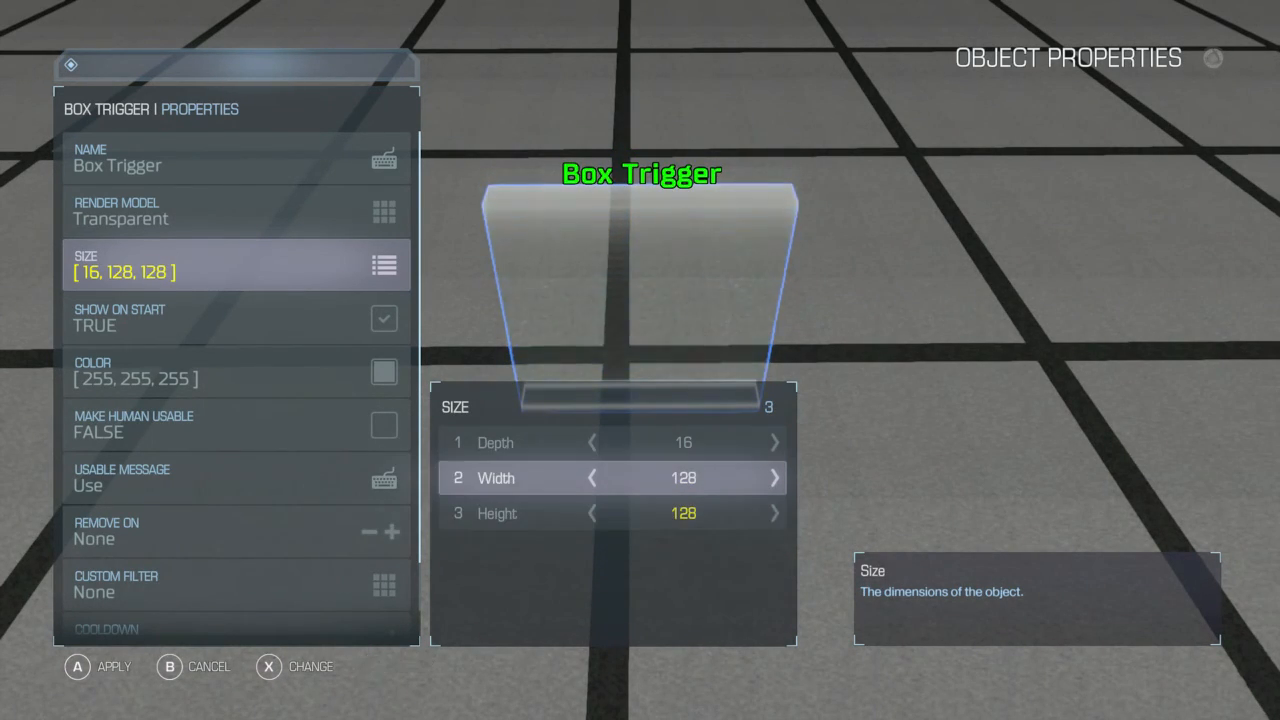
left_click(774, 478)
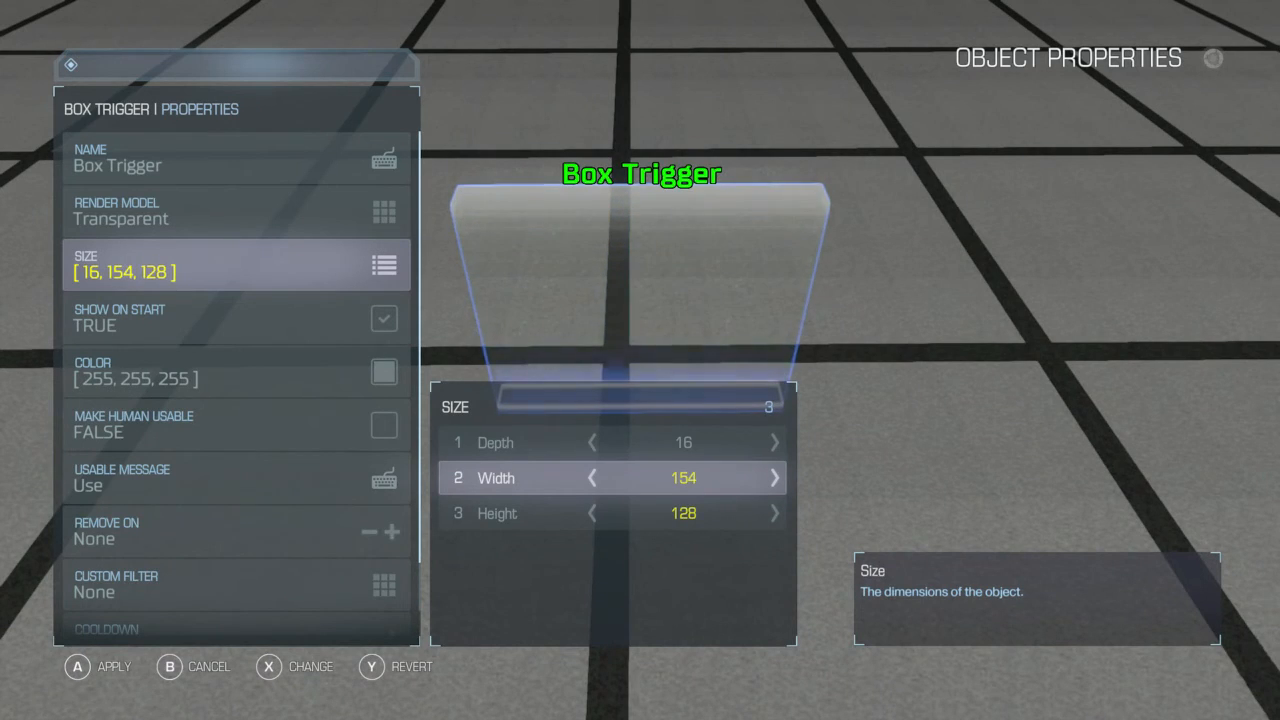
left_click(776, 478)
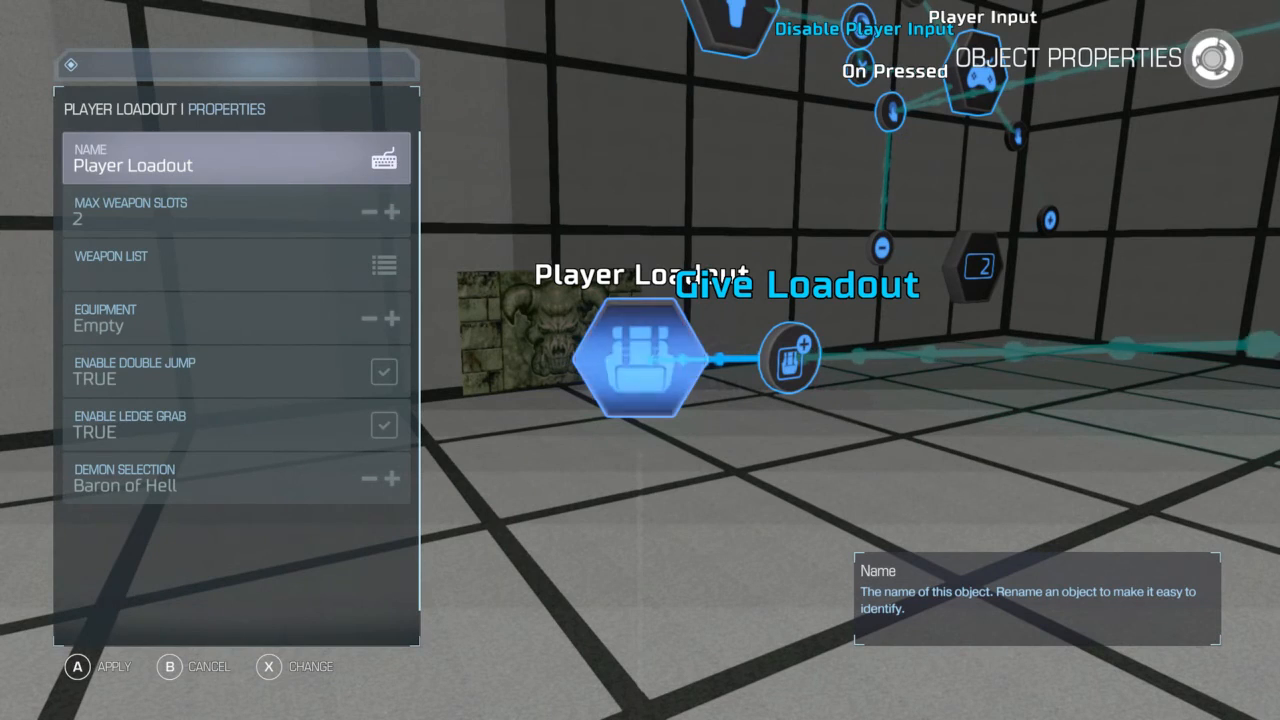
Give the Player Loadout a Combat Shotgun, set its equipment, and place it in the room
left_click(382, 264)
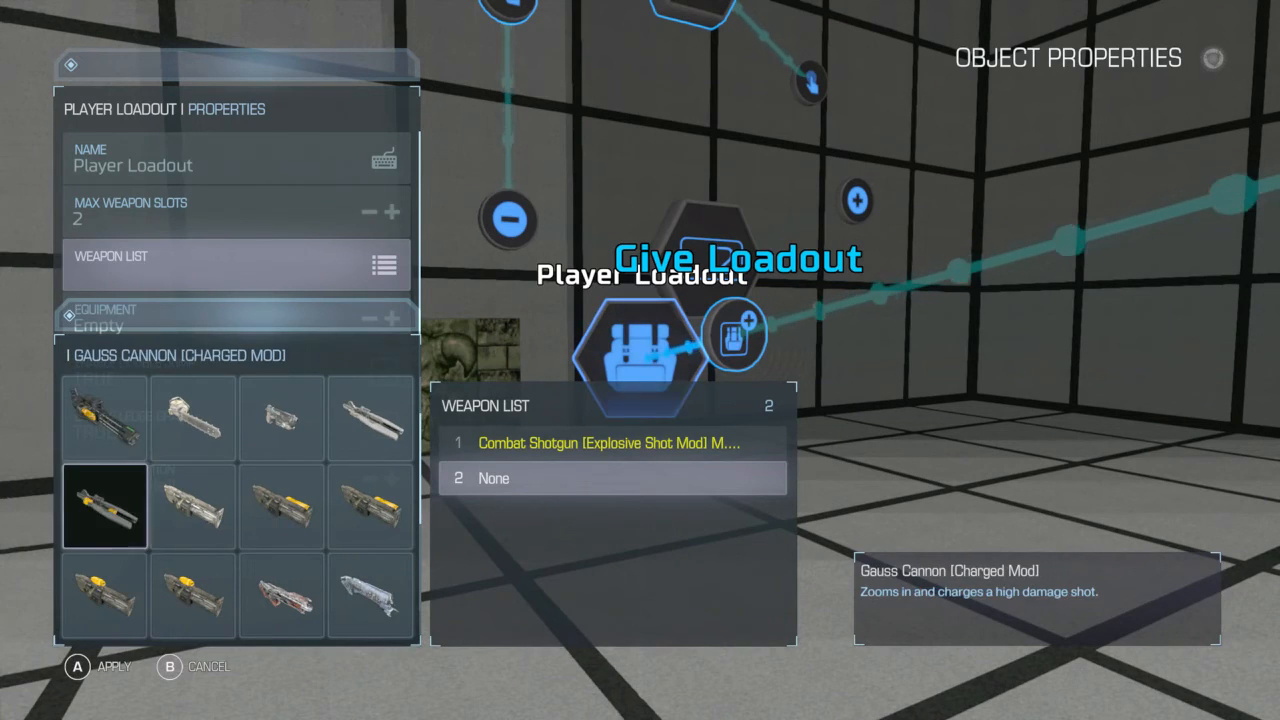
left_click(236, 318)
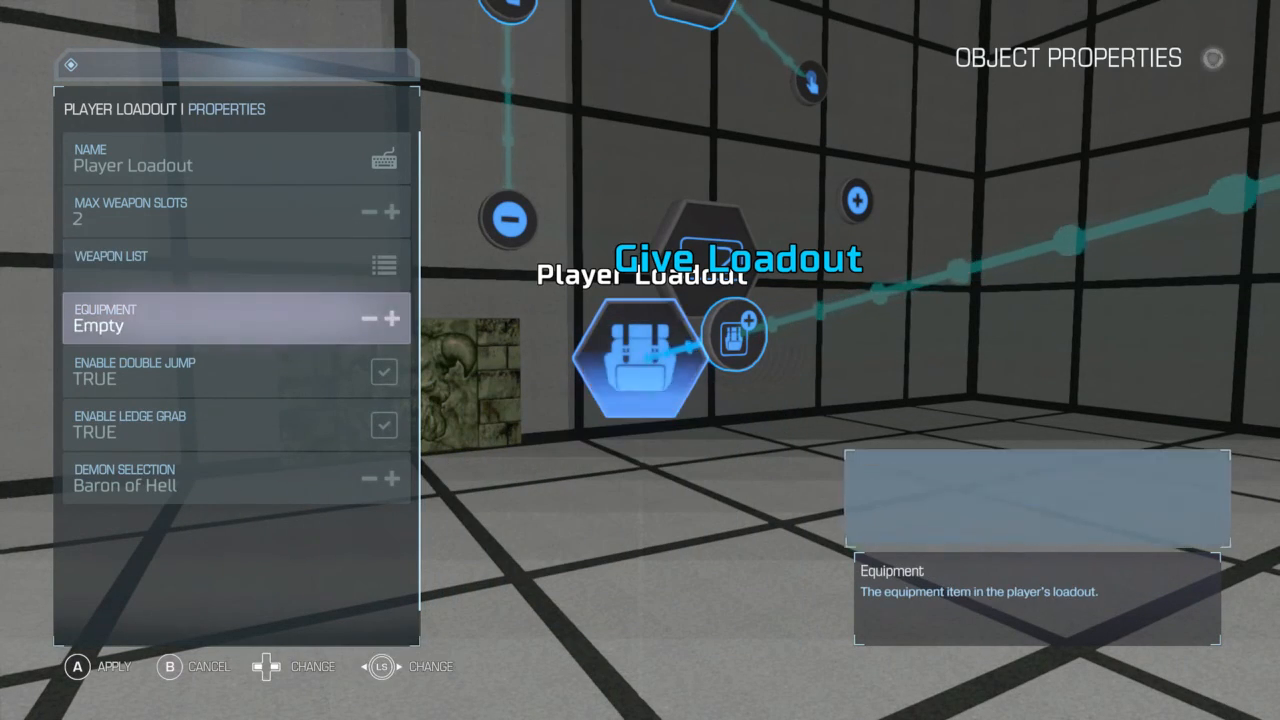
left_click(396, 318)
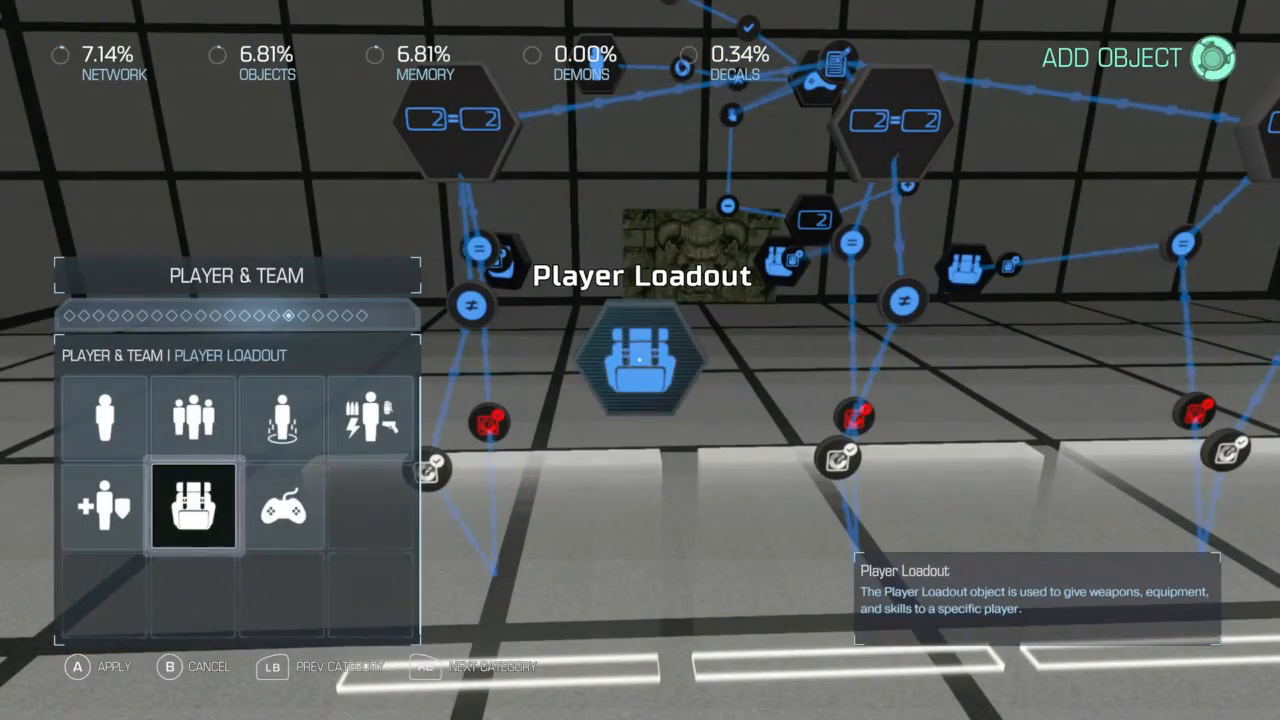
key("RB")
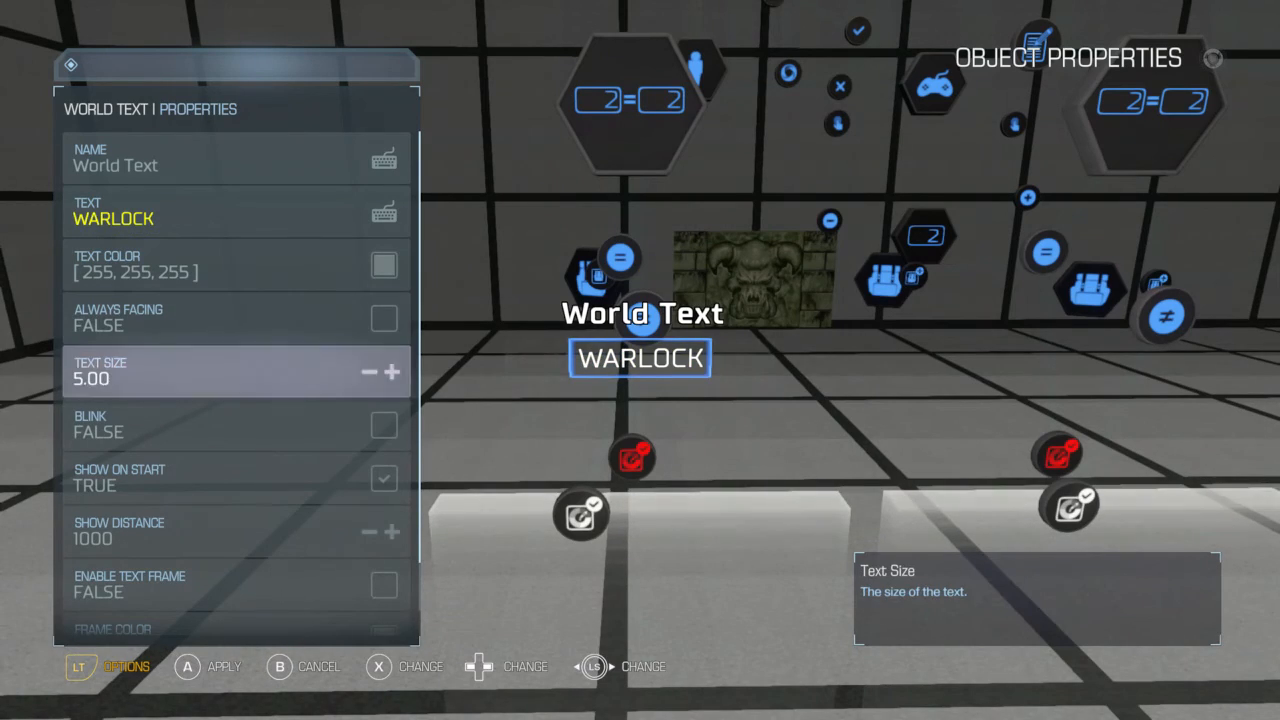
Raise the WARLOCK World Text size to 20.00 and duplicate the label for editing
left_click(396, 370)
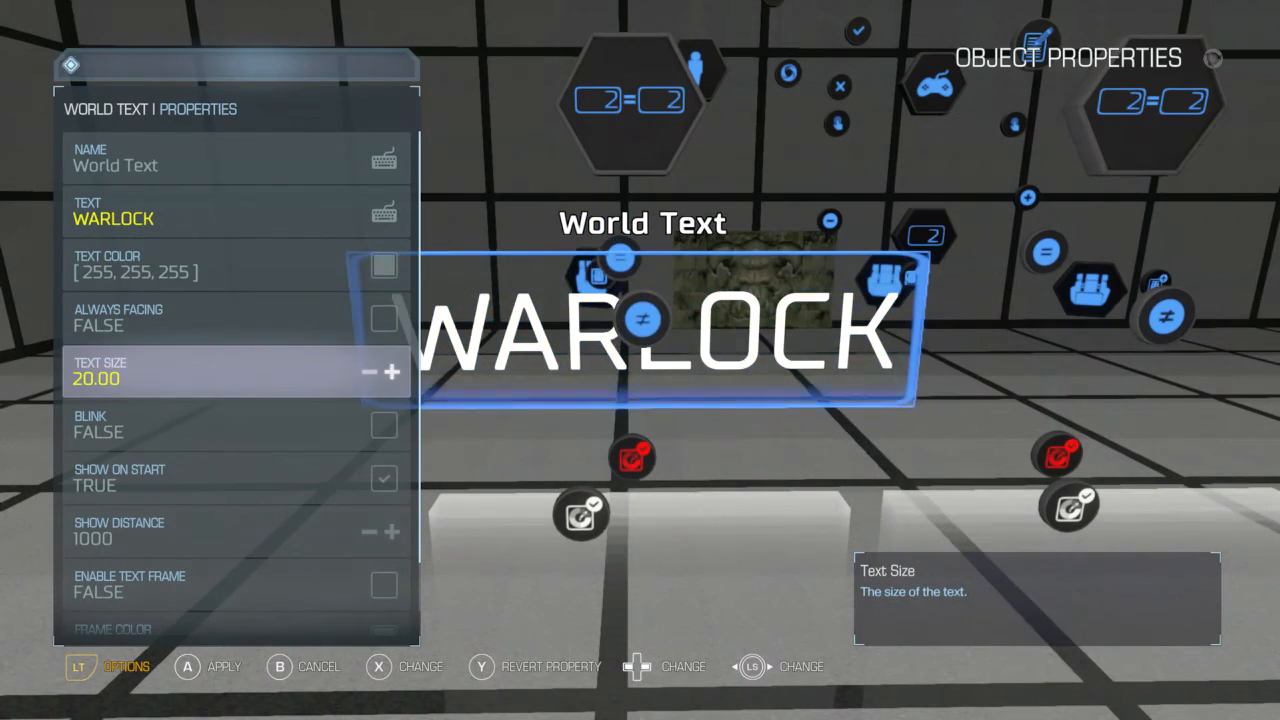
left_click(364, 372)
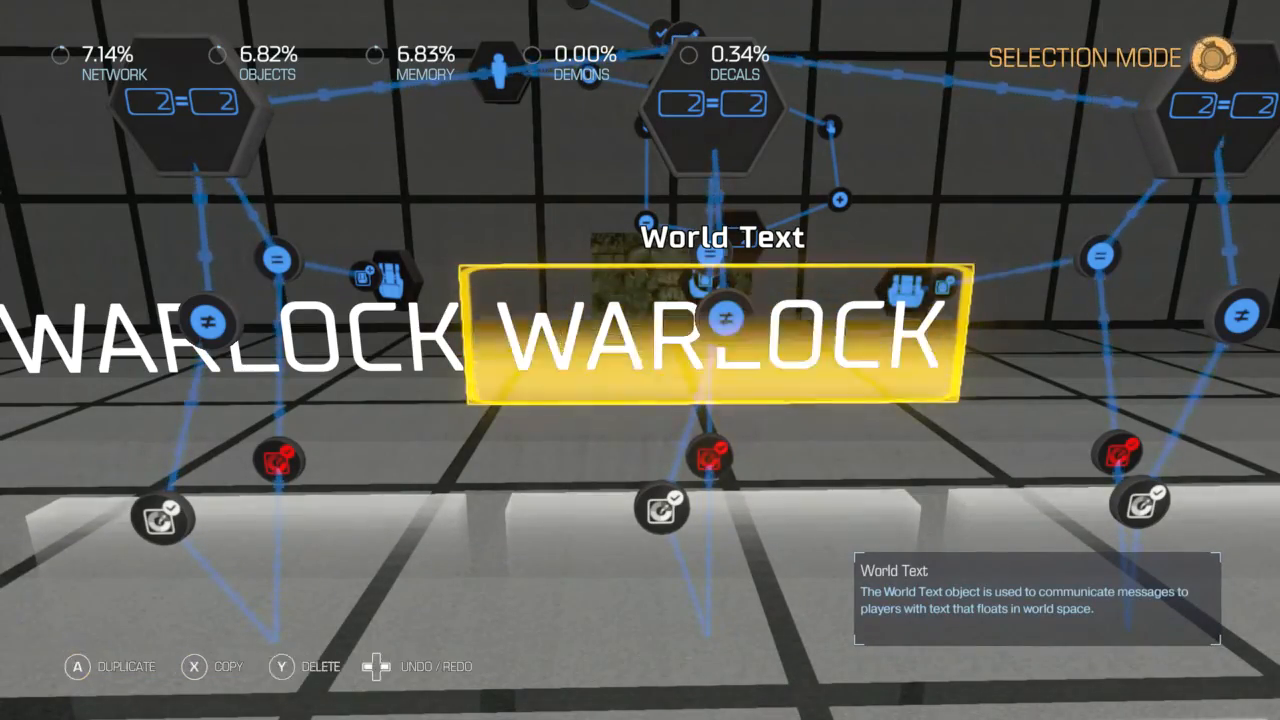
left_click(720, 316)
type("TIT")
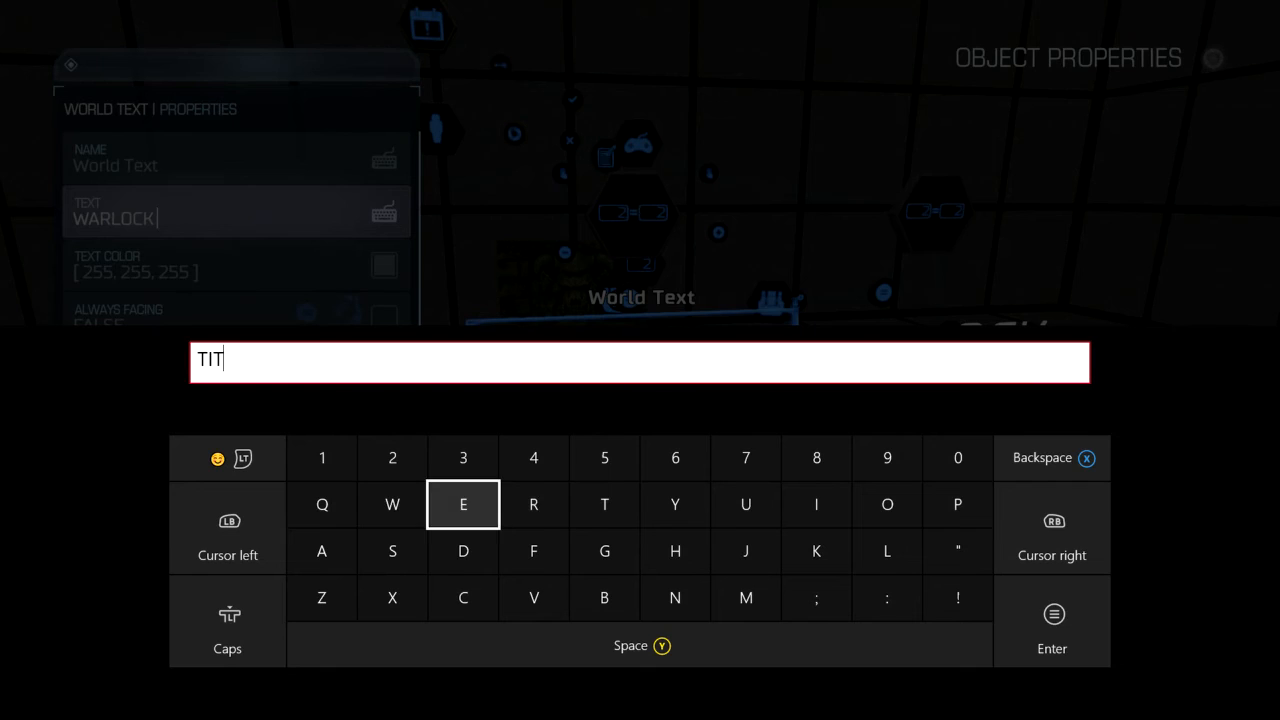
Retype the copied label's text to read TITAN
left_click(320, 552)
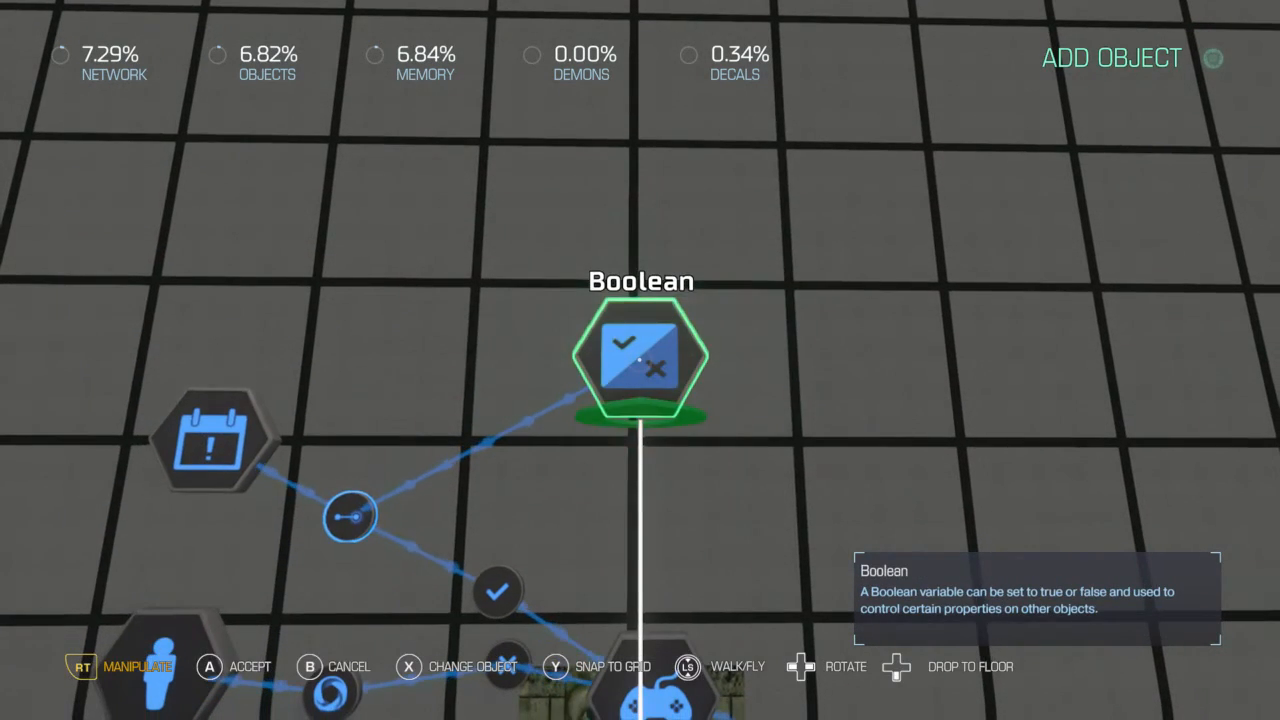
Place Boolean variables and route Equal (Integer) through a Boolean Filter into Give Loadout
left_click(638, 360)
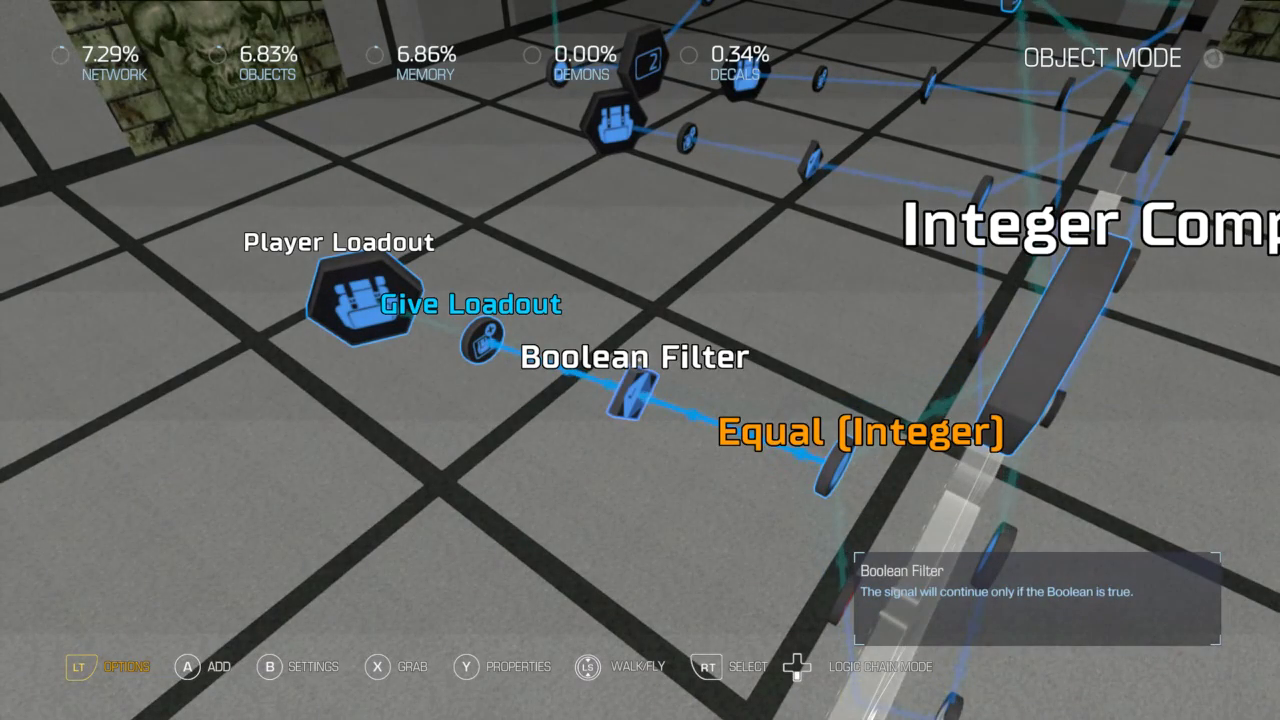
key("Y")
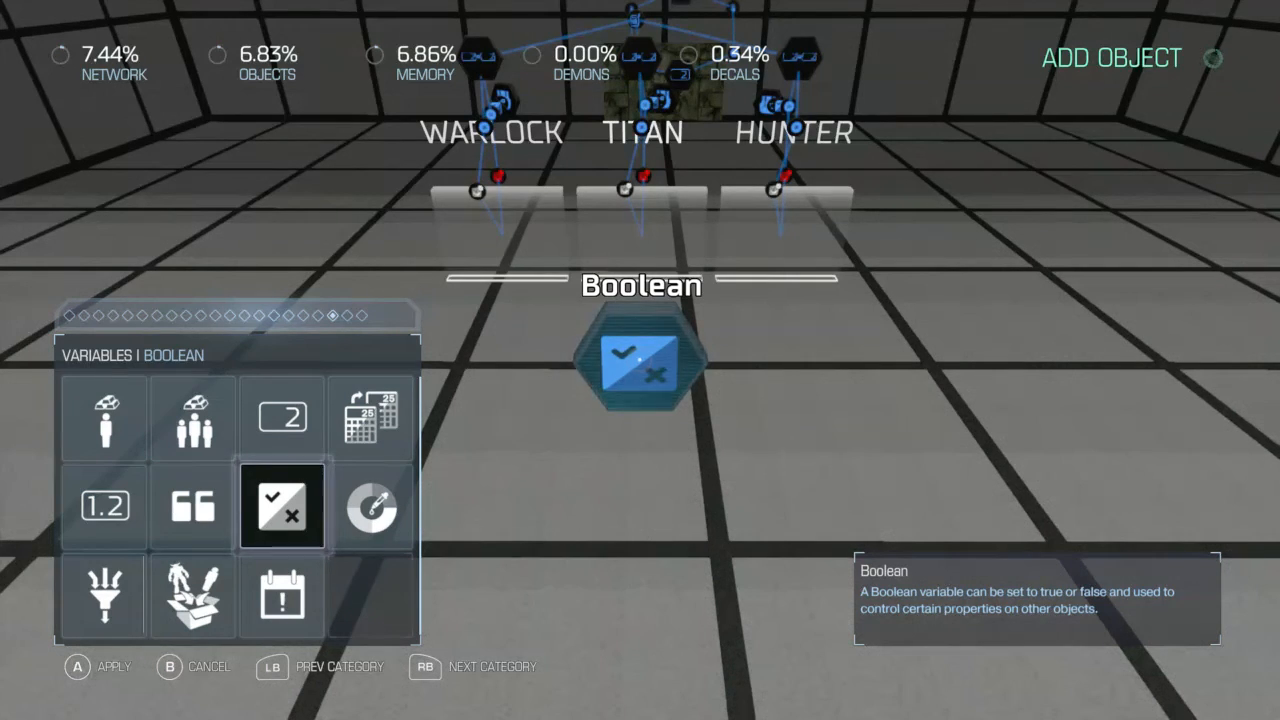
key("RB")
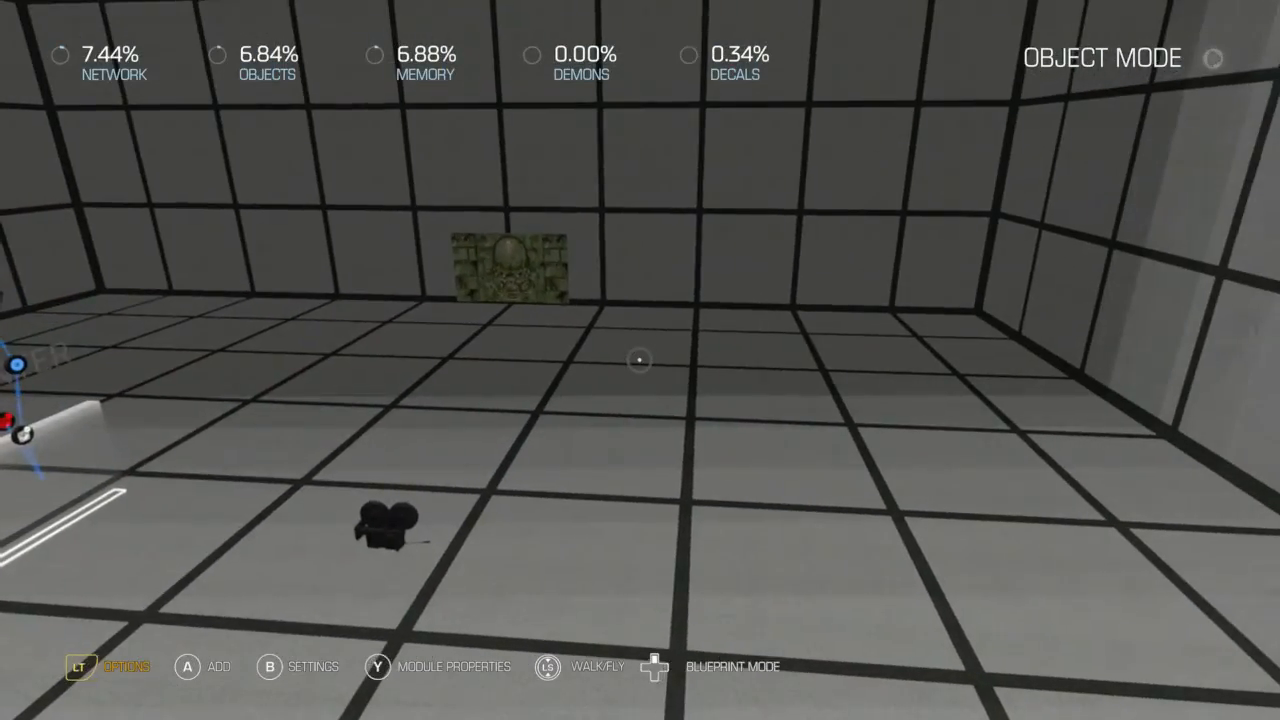
Place a Camera in the room and wire logic to its Enable Camera input
left_click(188, 668)
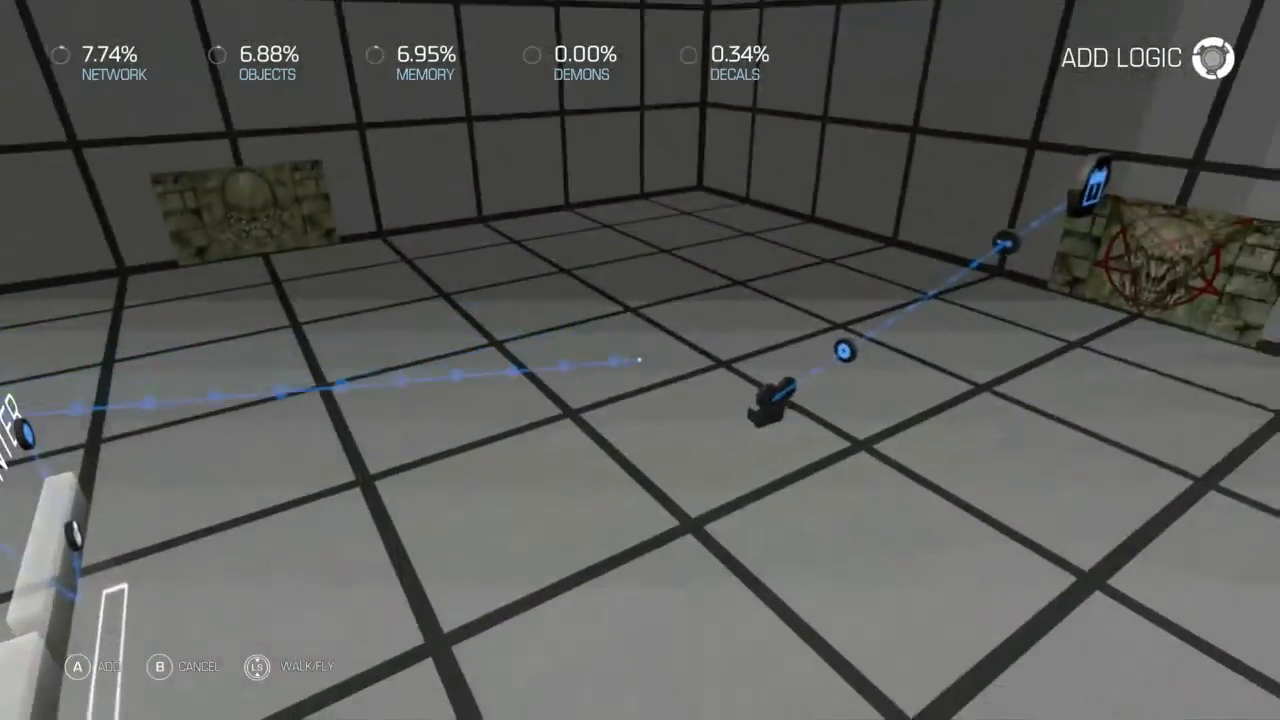
left_click(1122, 56)
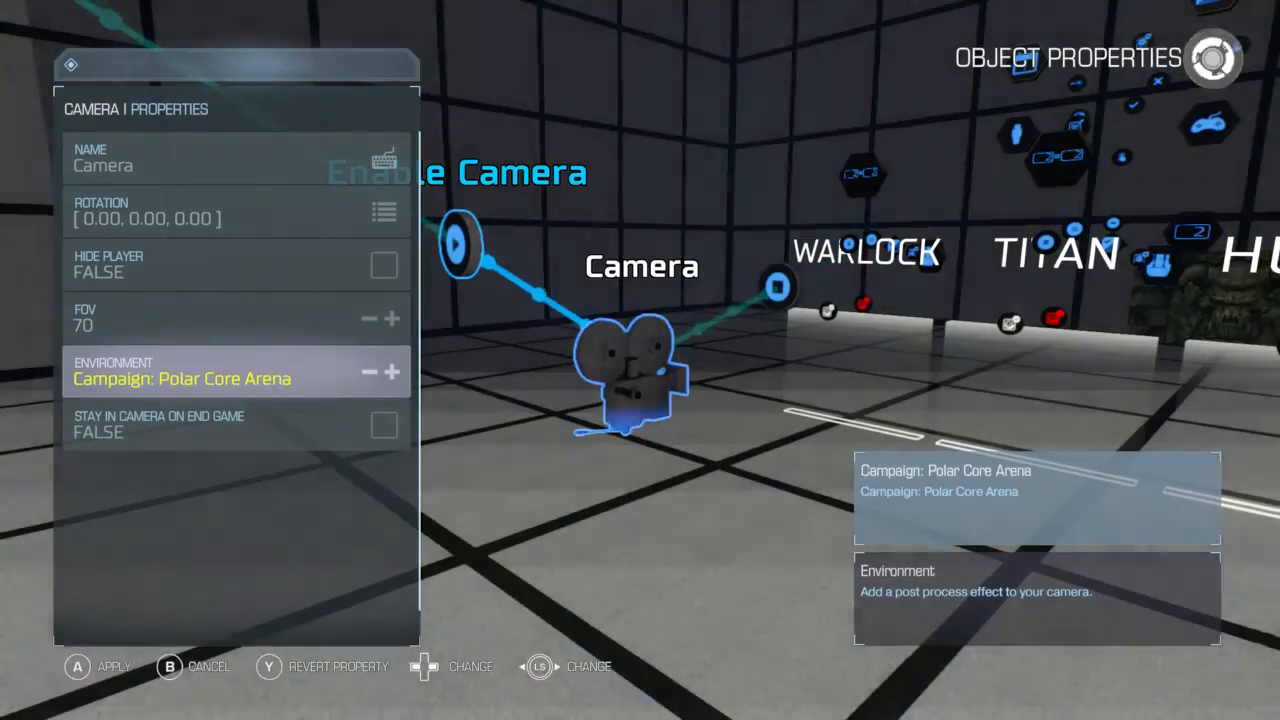
Set the Camera environment to Campaign: Polar Core Arena and launch the playtest
left_click(394, 370)
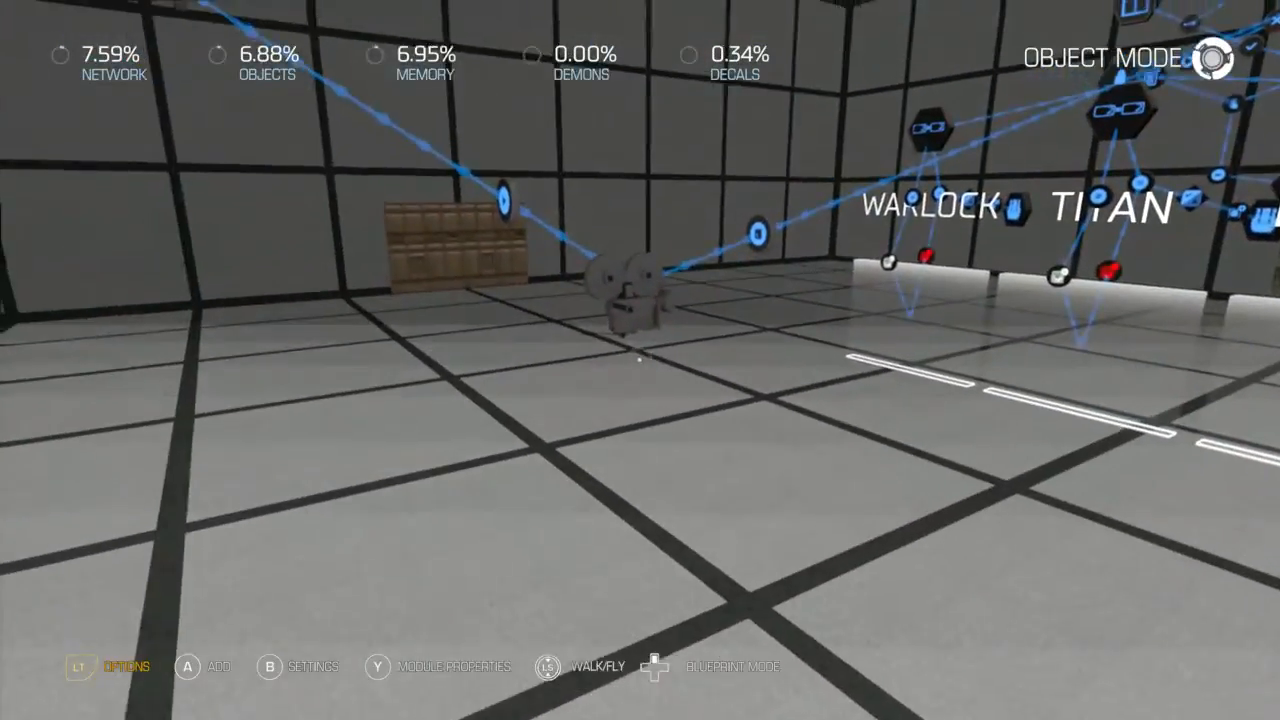
left_click(624, 296)
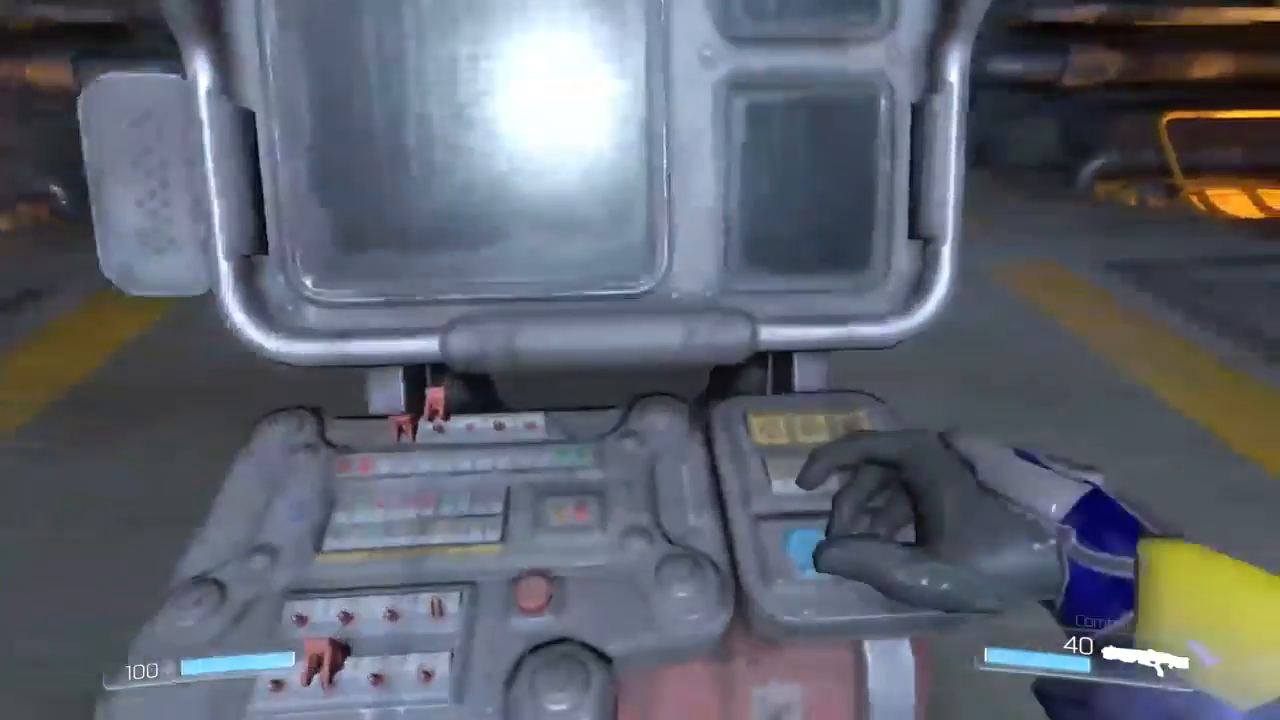
Pause the first-person playtest to bring up the in-game menu
key("Escape")
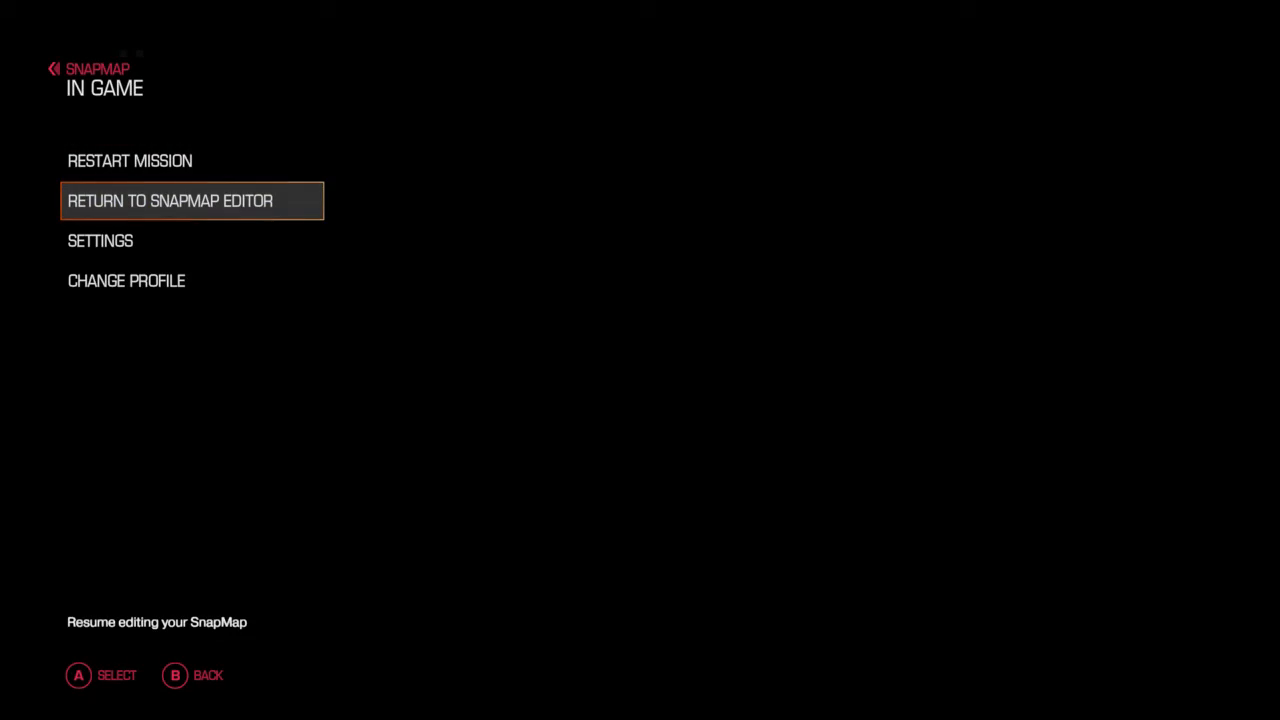
Return from the paused playtest to the SnapMap editor
left_click(170, 200)
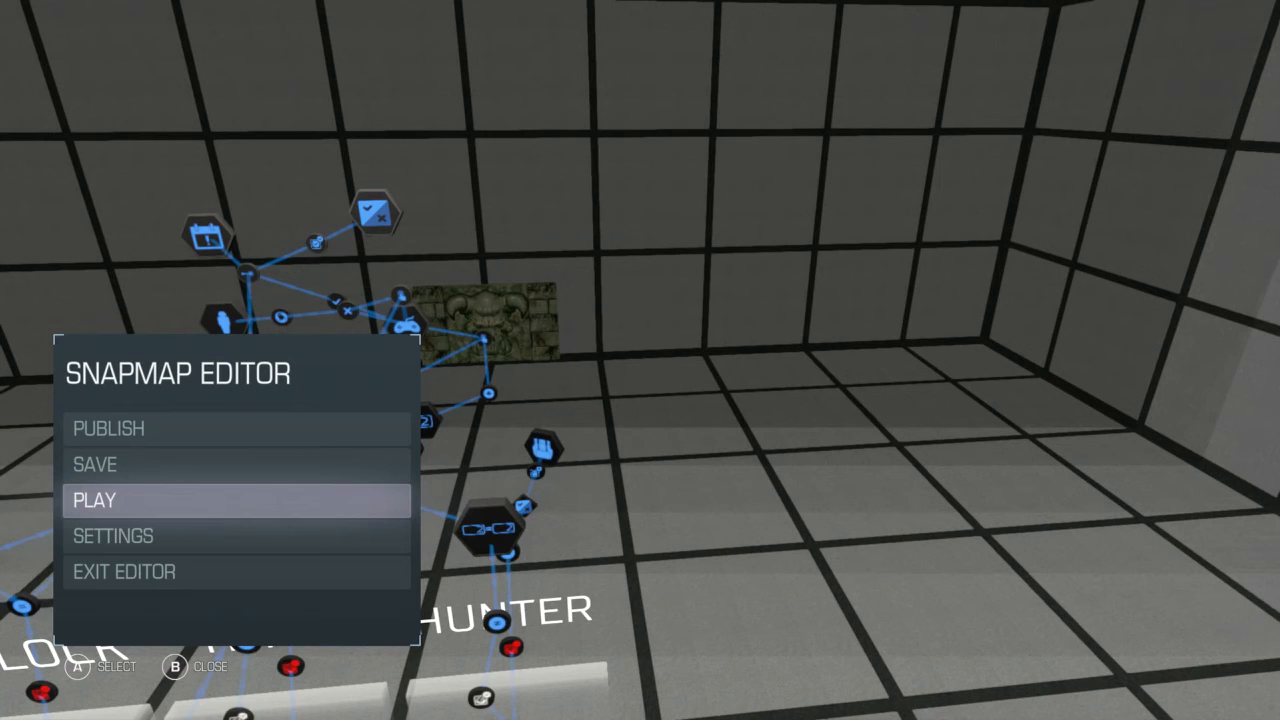
Launch the map for a second playtest via Play in the editor menu
left_click(96, 500)
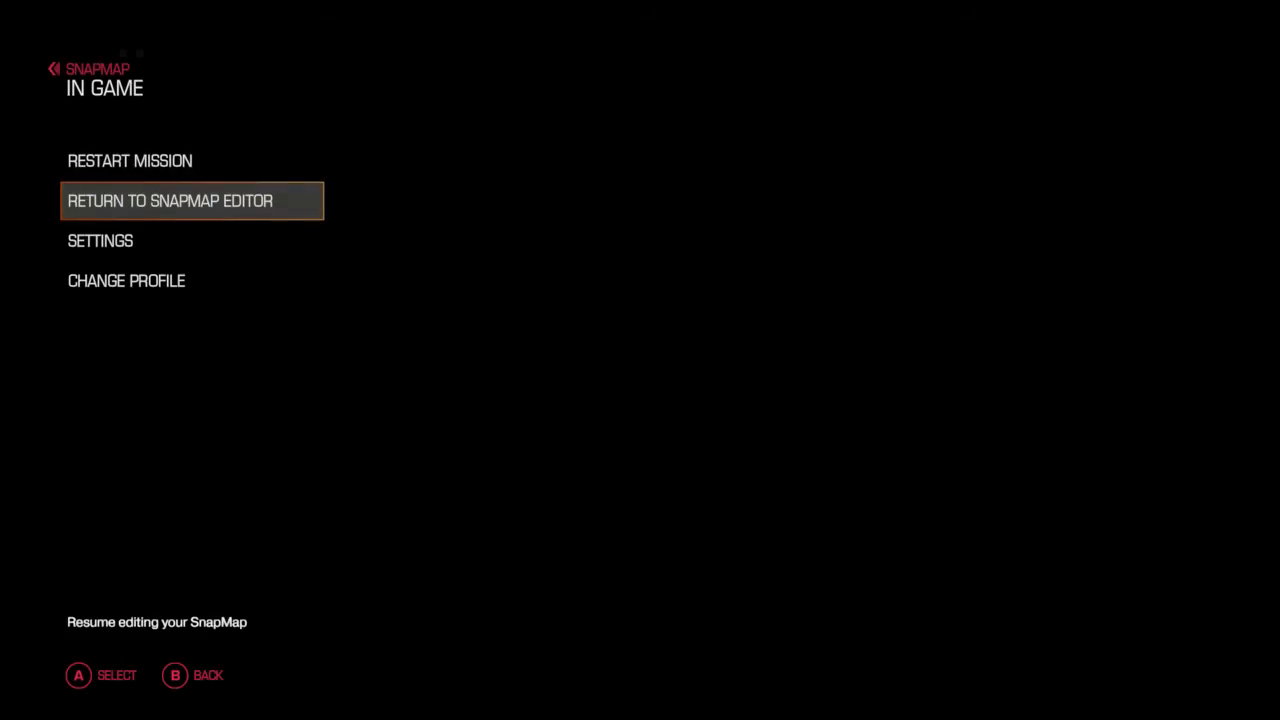
Return to the SnapMap editor from the second playtest
left_click(190, 200)
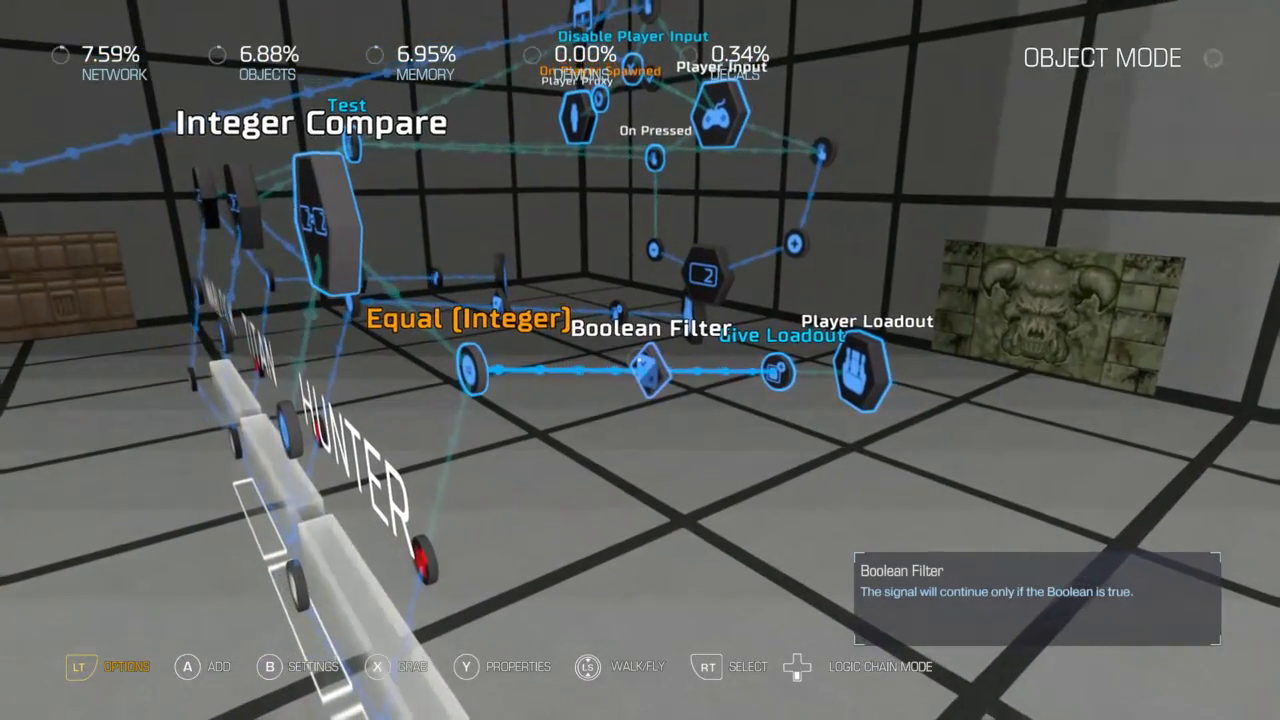
mouse_move(640, 360)
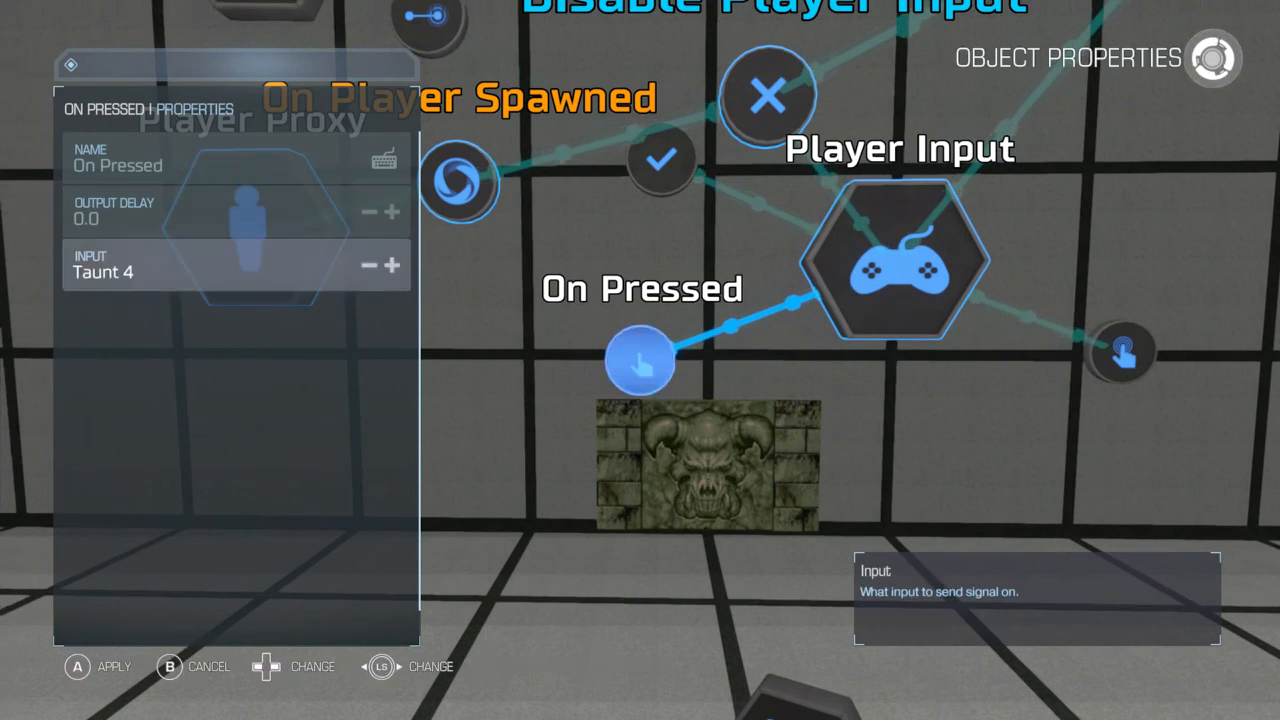
Change the On Pressed event's input from Taunt 4 to User Input 1 and apply it
left_click(396, 264)
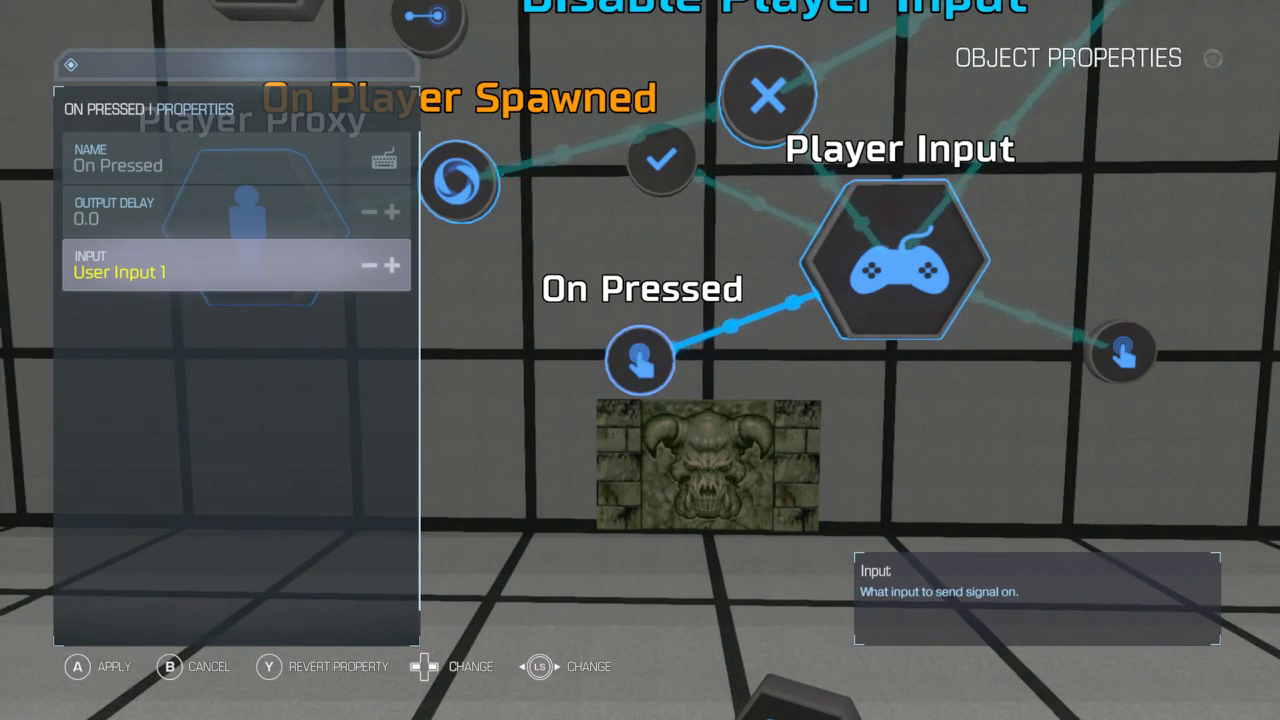
key("B")
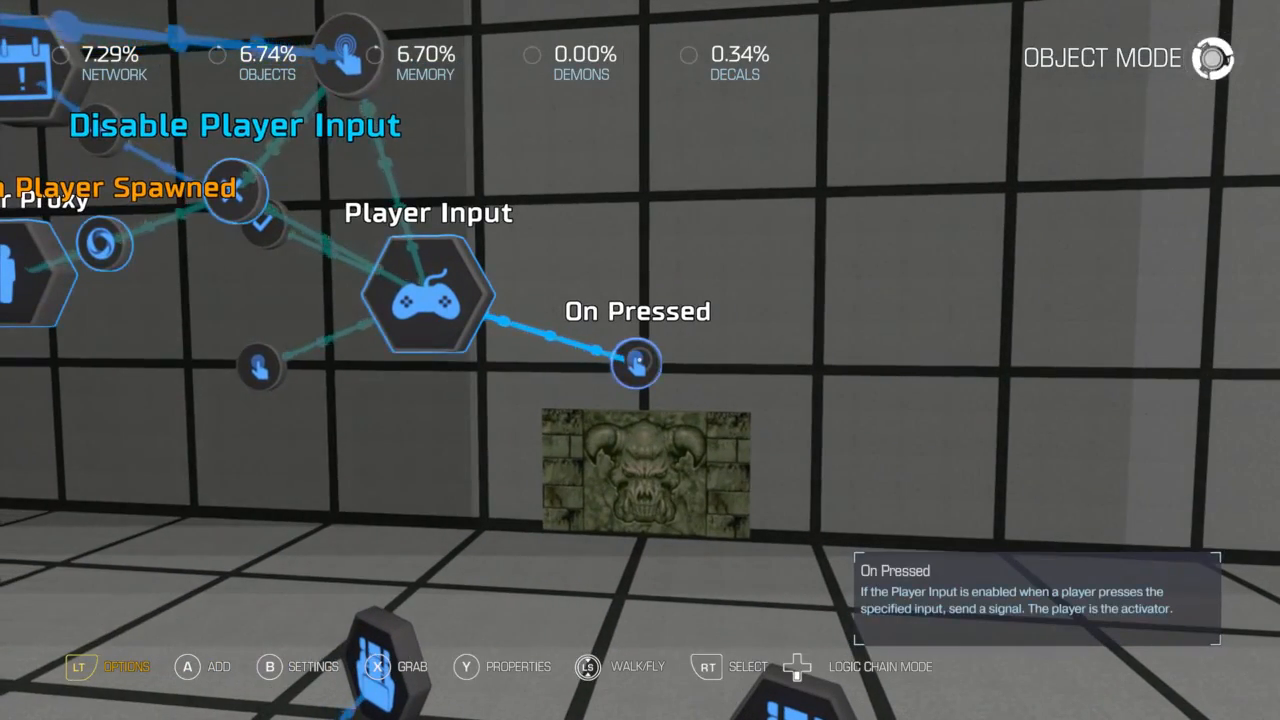
left_click(634, 364)
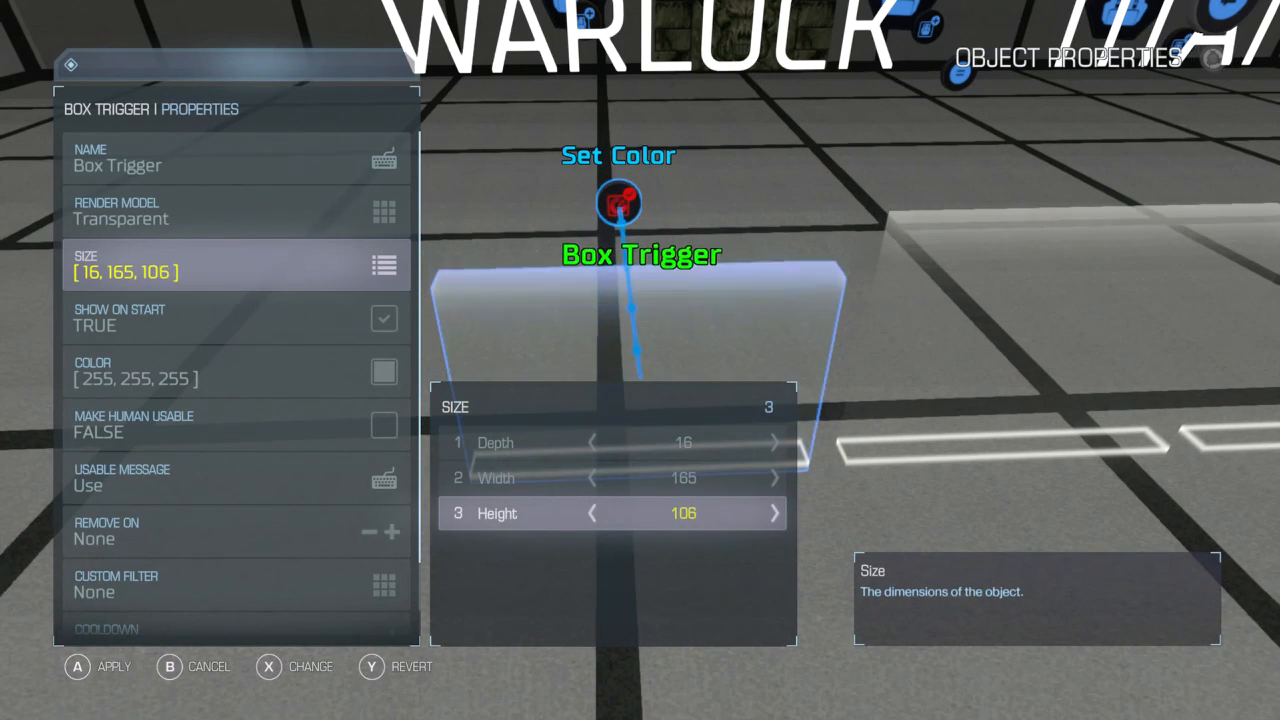
Reduce the height of the Warlock, Titan and Hunter box triggers to around 85–90
left_click(594, 514)
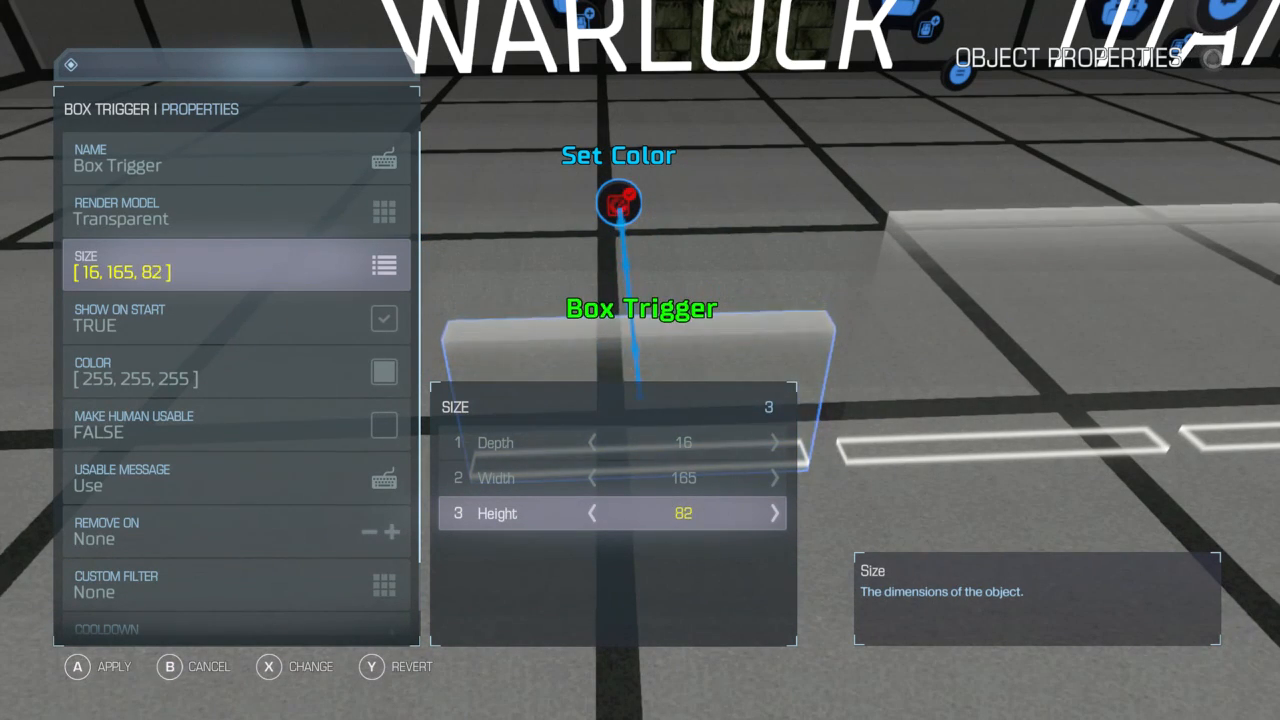
left_click(776, 512)
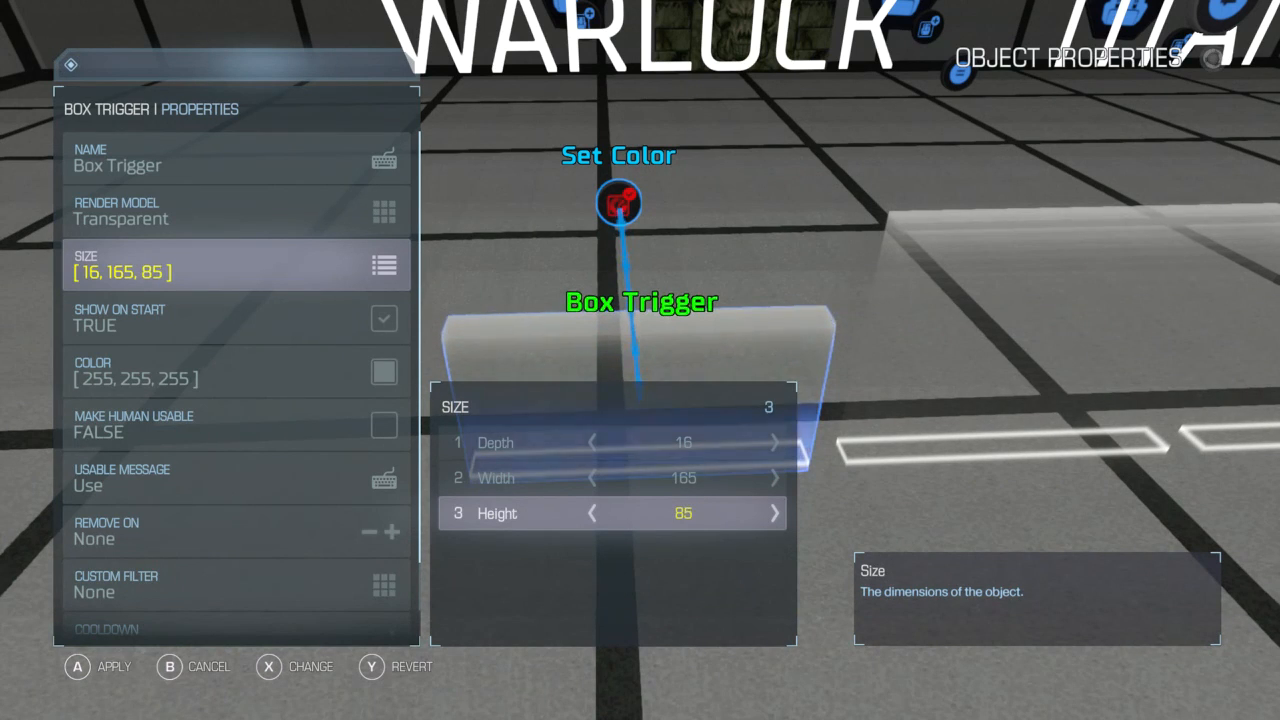
left_click(776, 512)
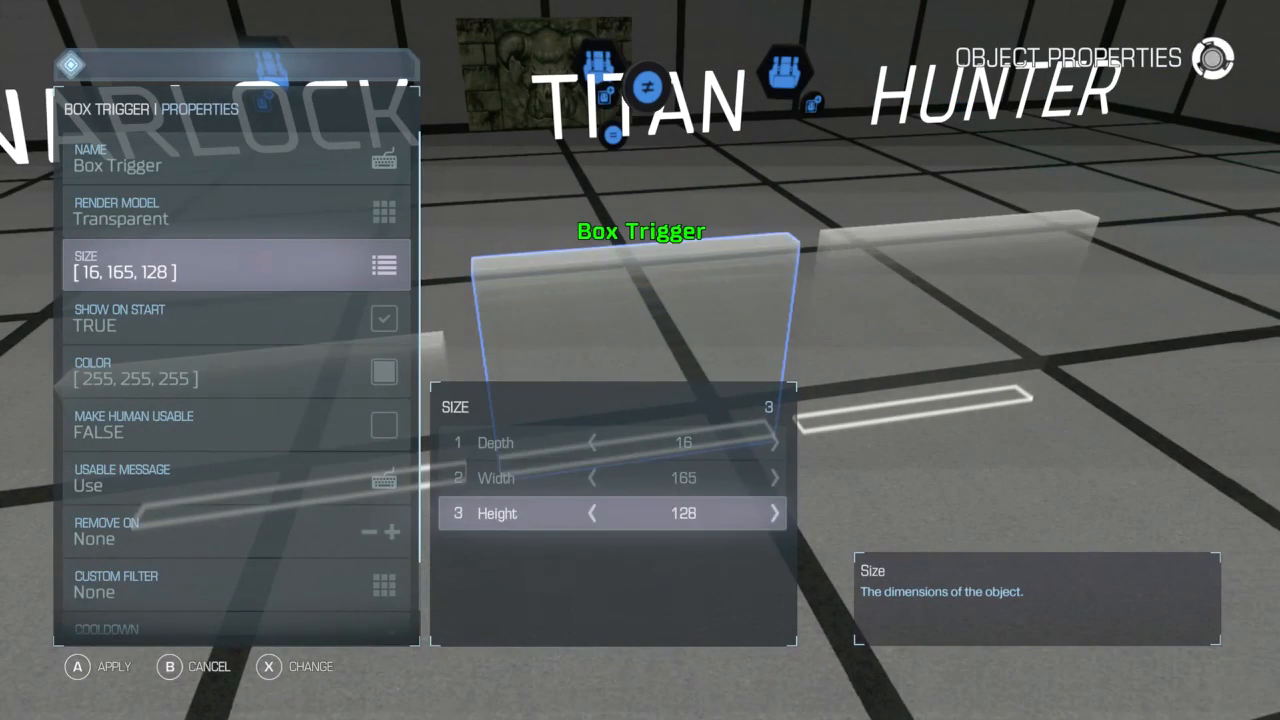
left_click(594, 512)
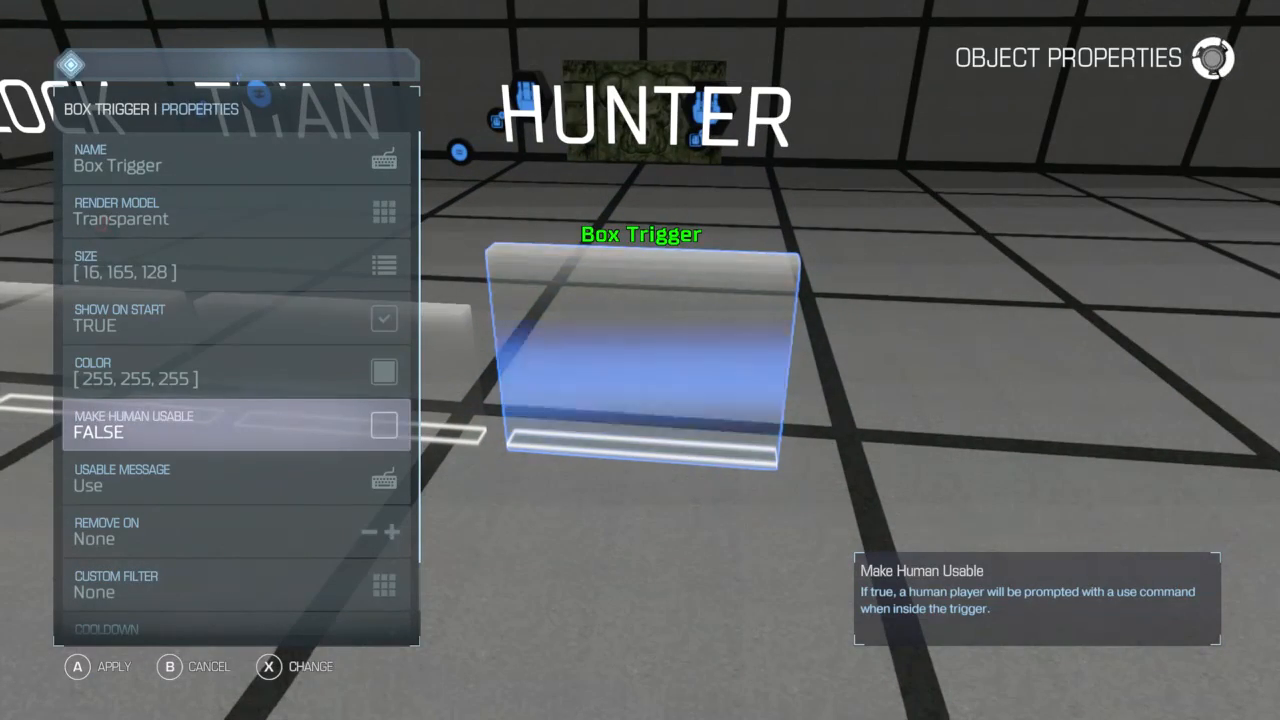
left_click(236, 264)
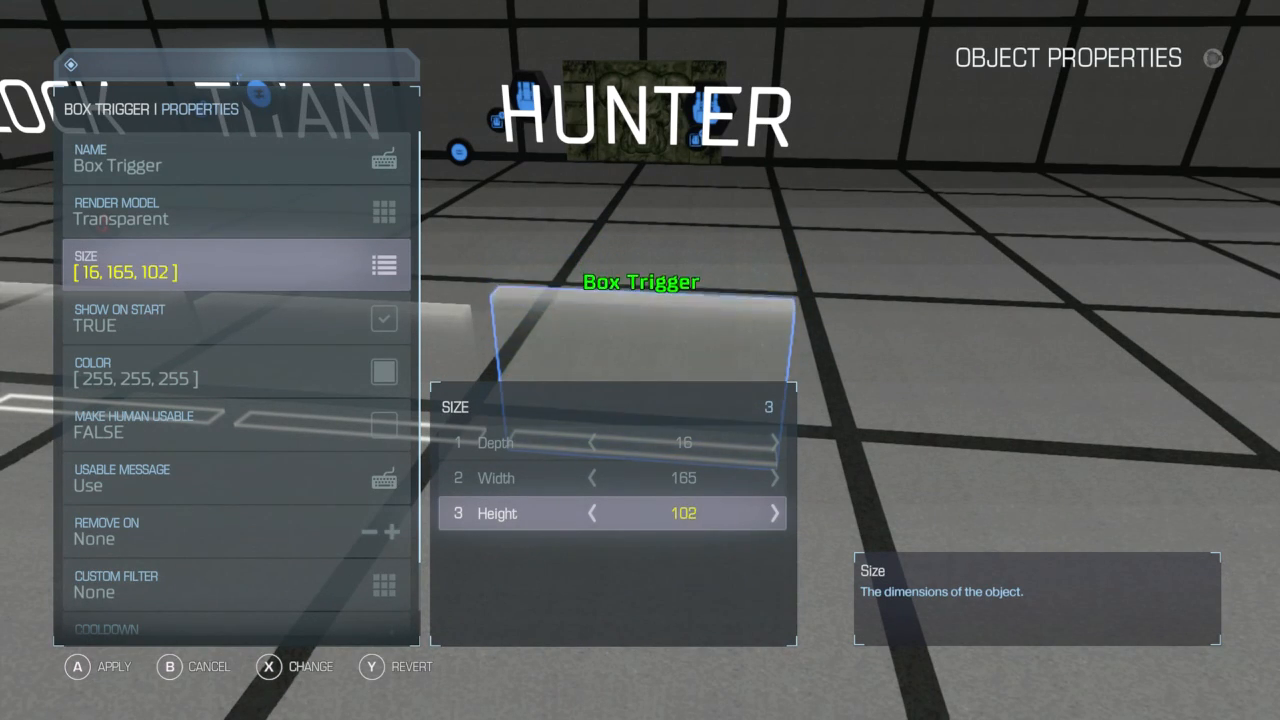
left_click(592, 512)
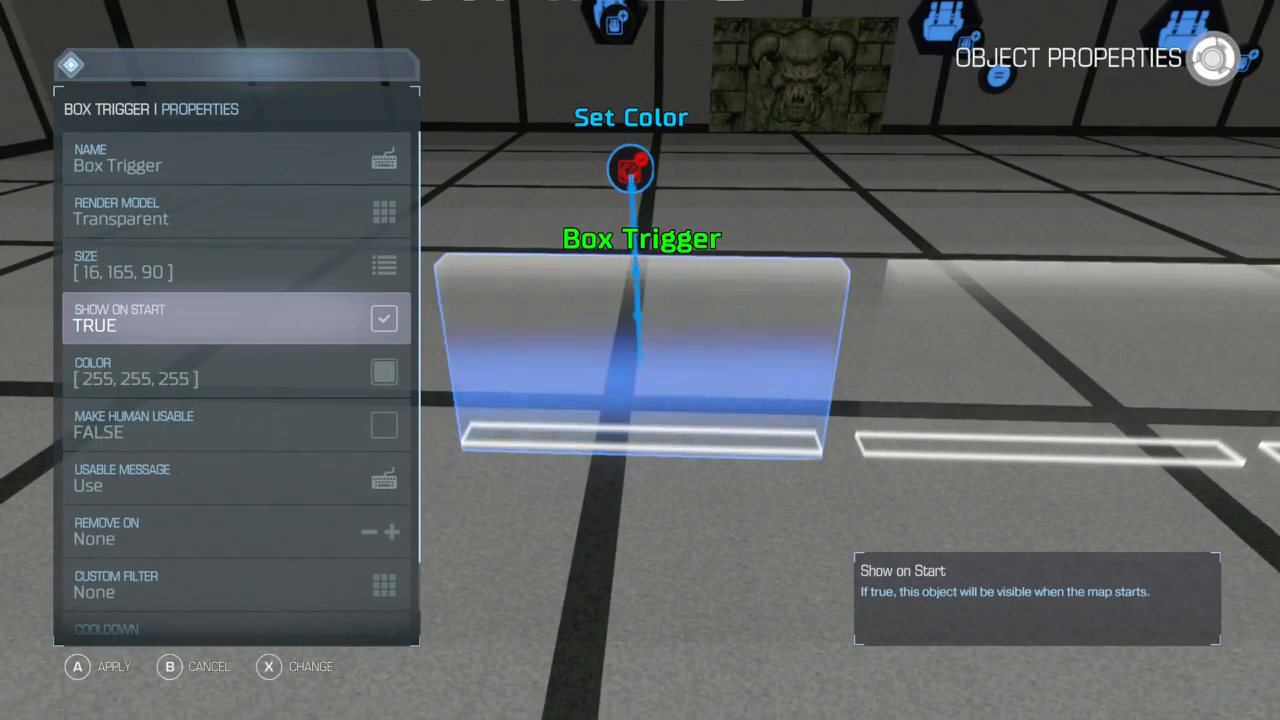
Colour a trigger blue (0,0,255) with Solid render model, and the Hunter trigger red (255,0,0)
key("down")
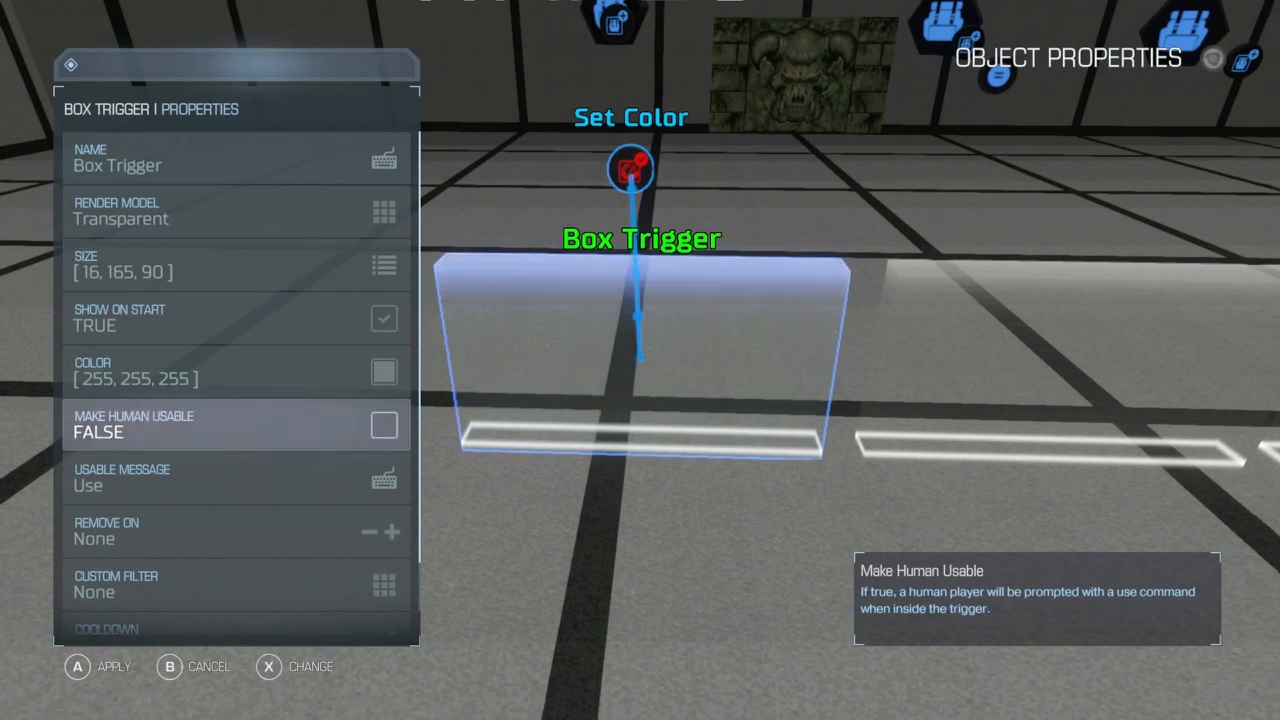
left_click(236, 370)
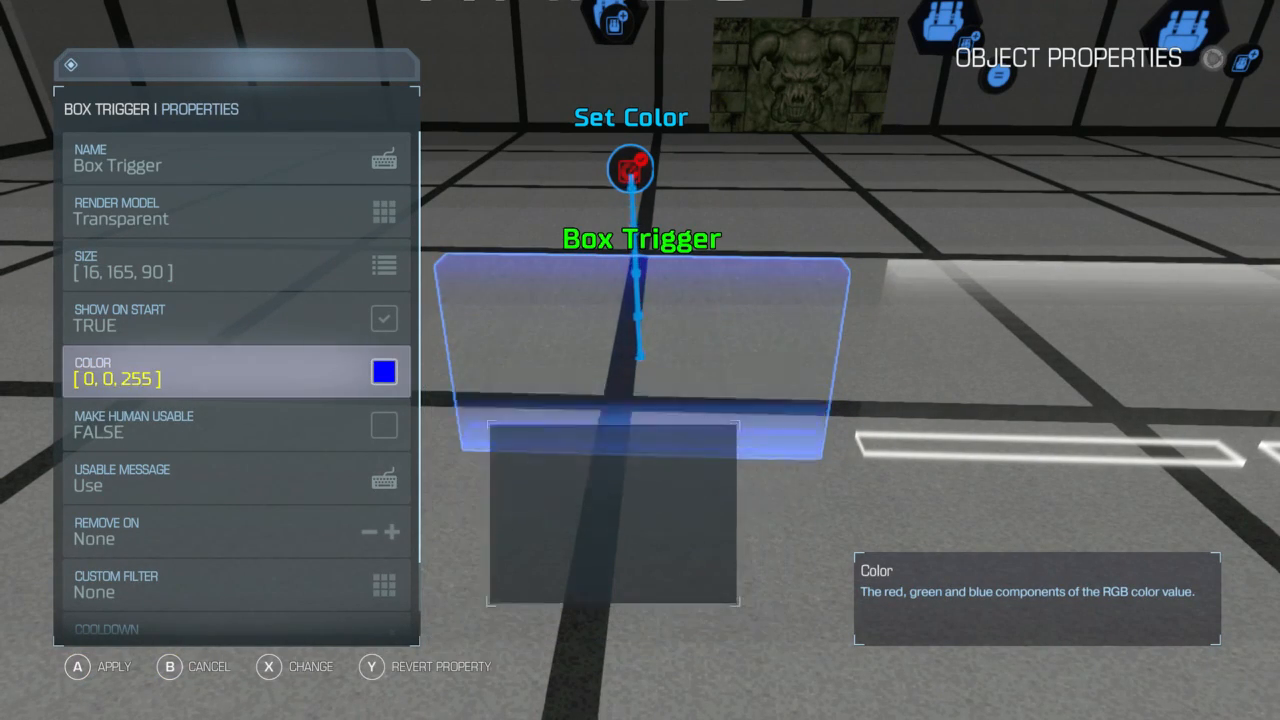
left_click(380, 210)
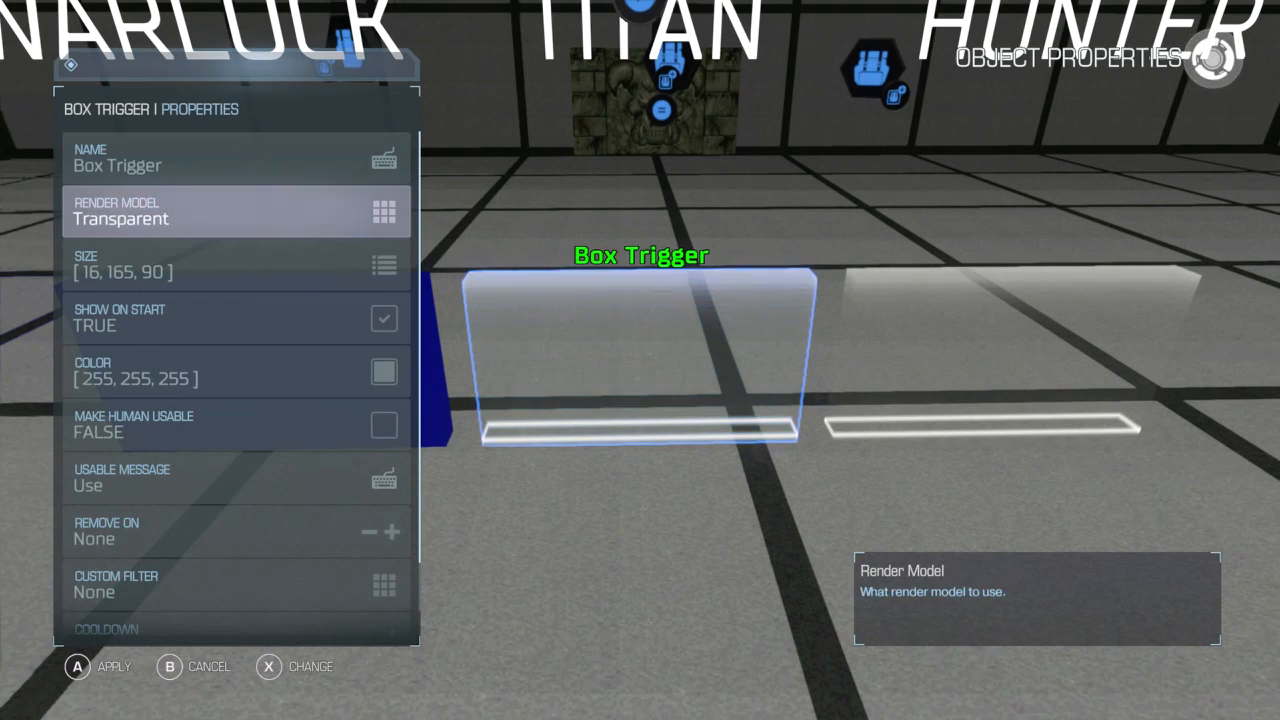
left_click(268, 666)
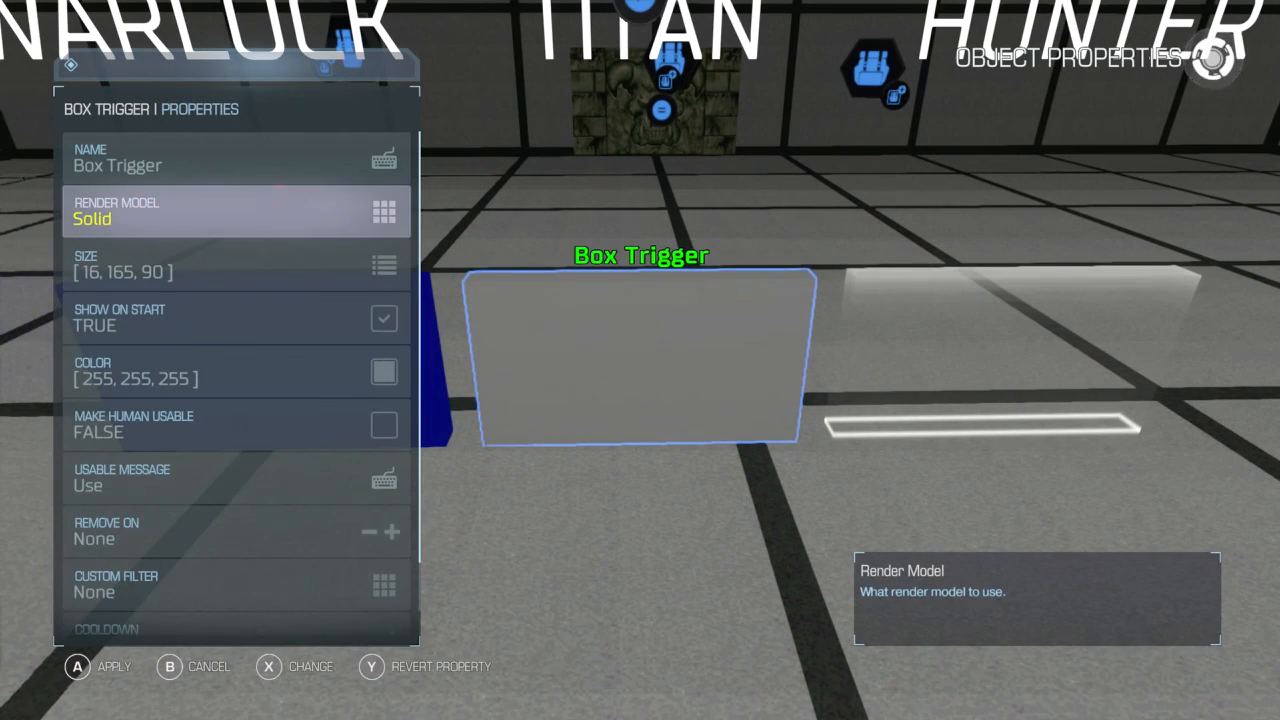
left_click(234, 370)
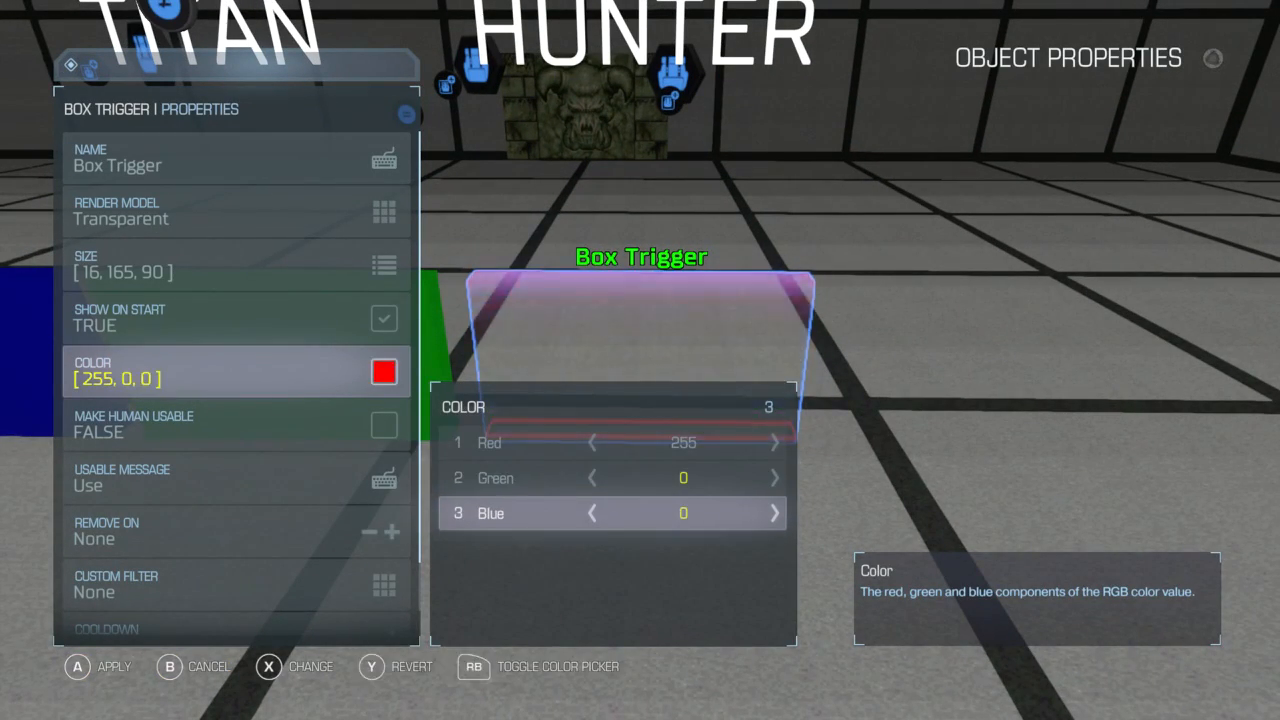
left_click(236, 212)
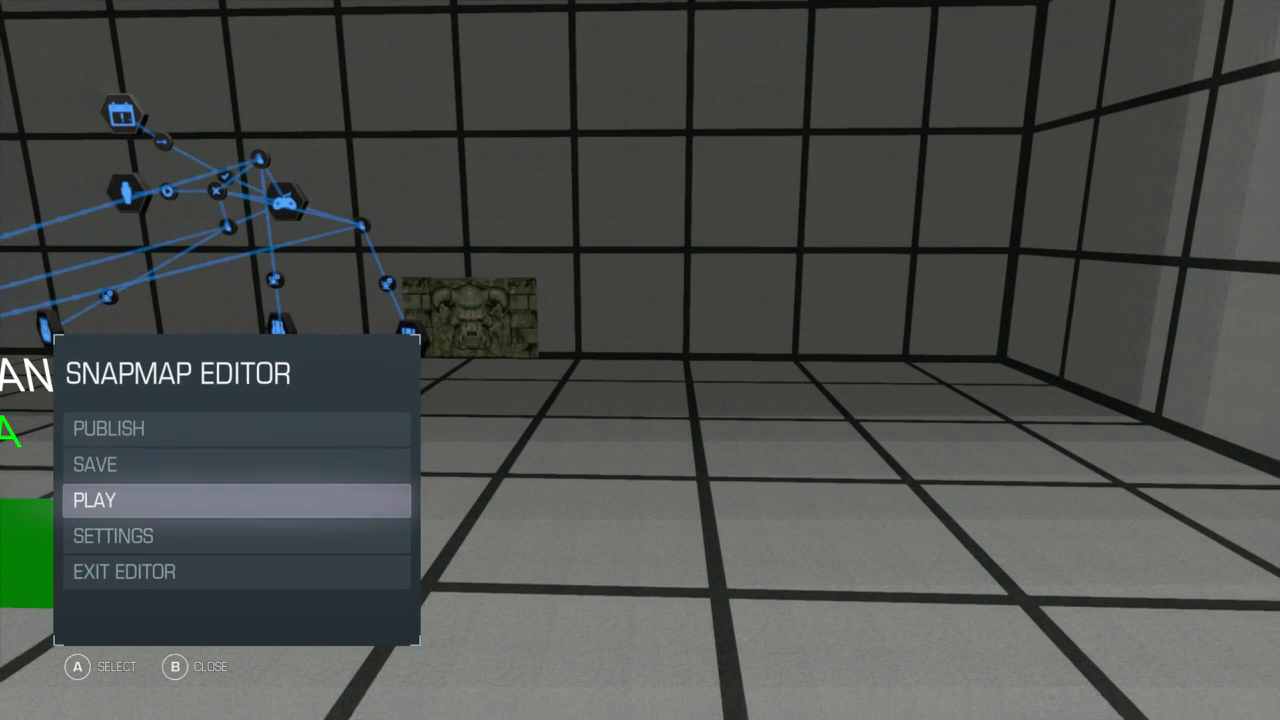
Launch a new playtest of the map with the coloured class triggers
left_click(96, 500)
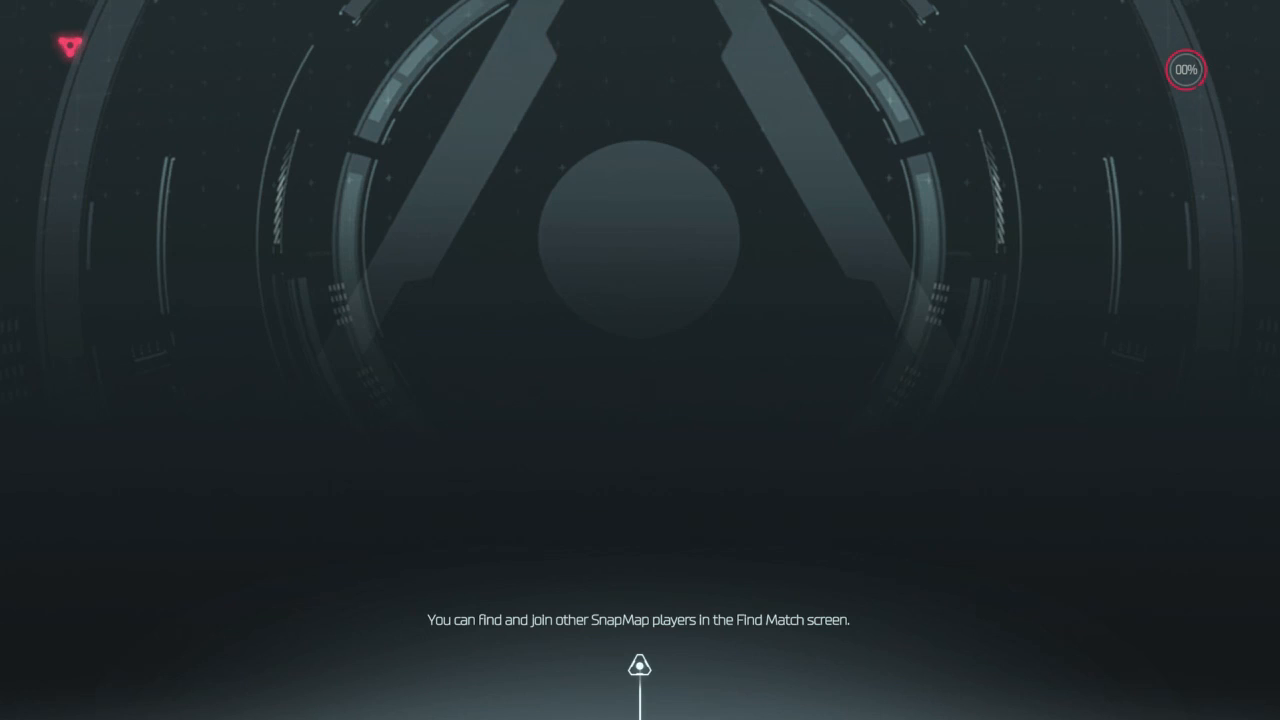